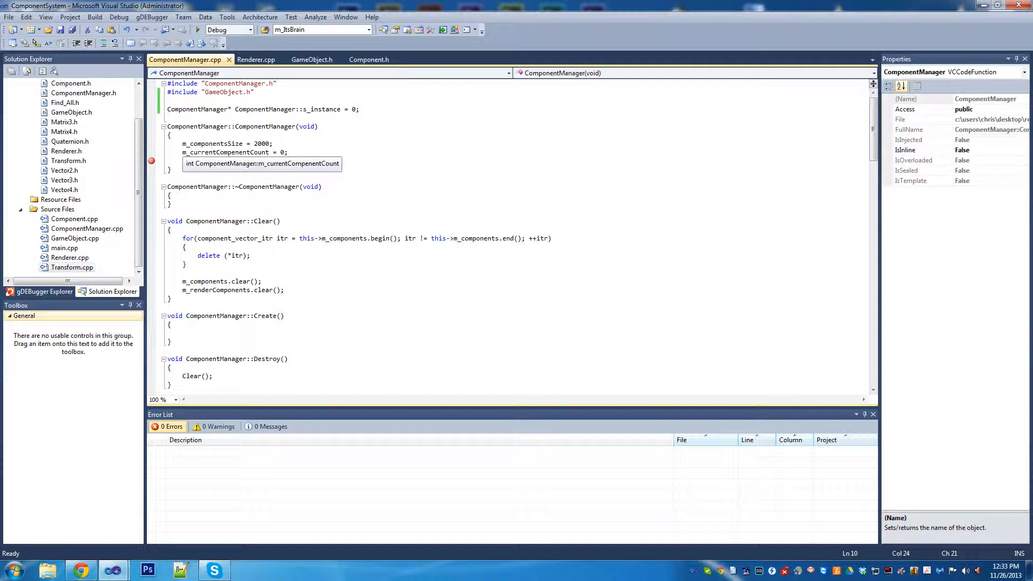
- Add a ResizeComponents(); call at the end of the ComponentManager constructor
text(ResizeComponents();)
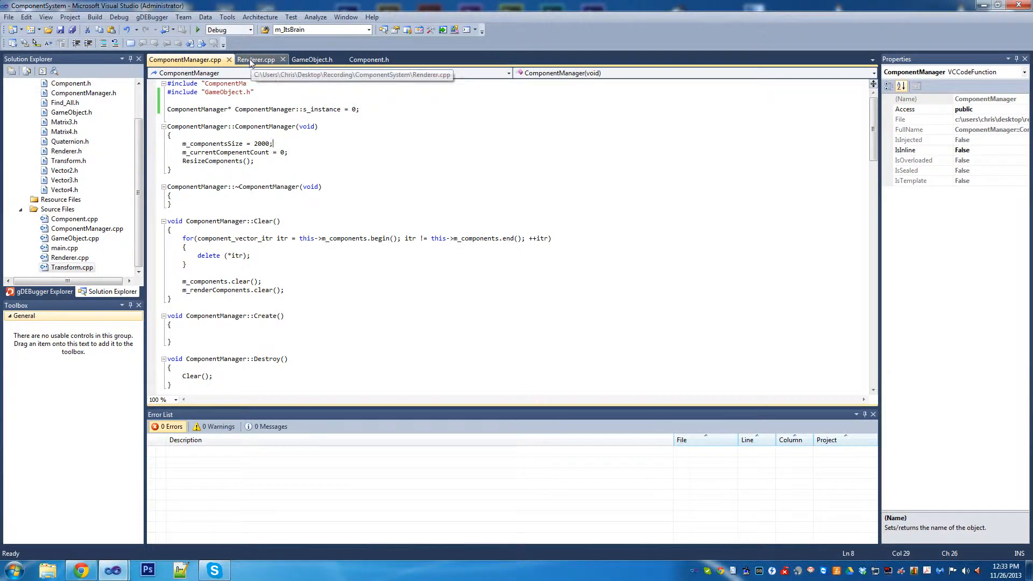
- Glance at Renderer.cpp's empty stubs, then close it to return to ComponentManager.cpp
click(257, 59)
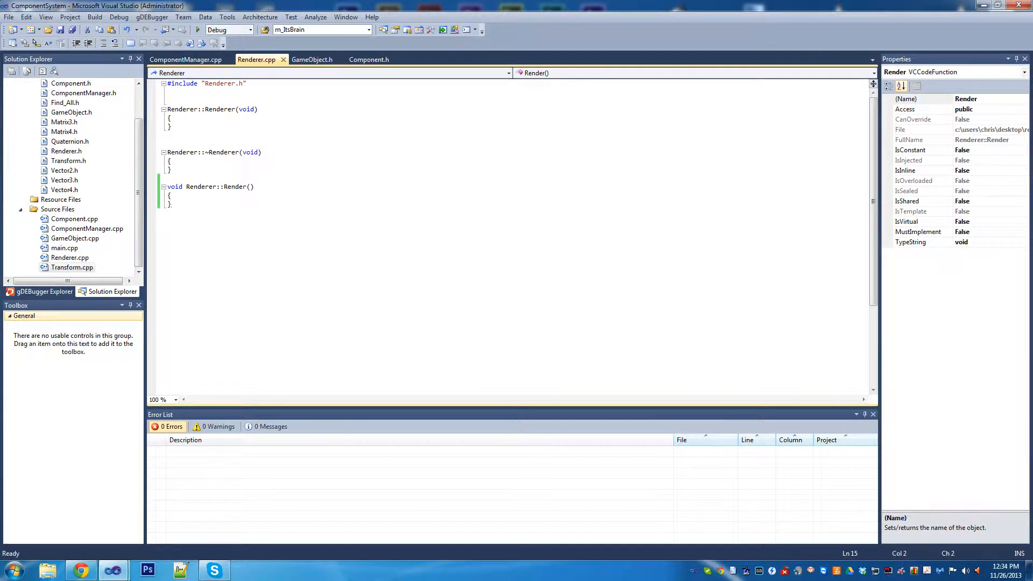
mouse_move(283, 59)
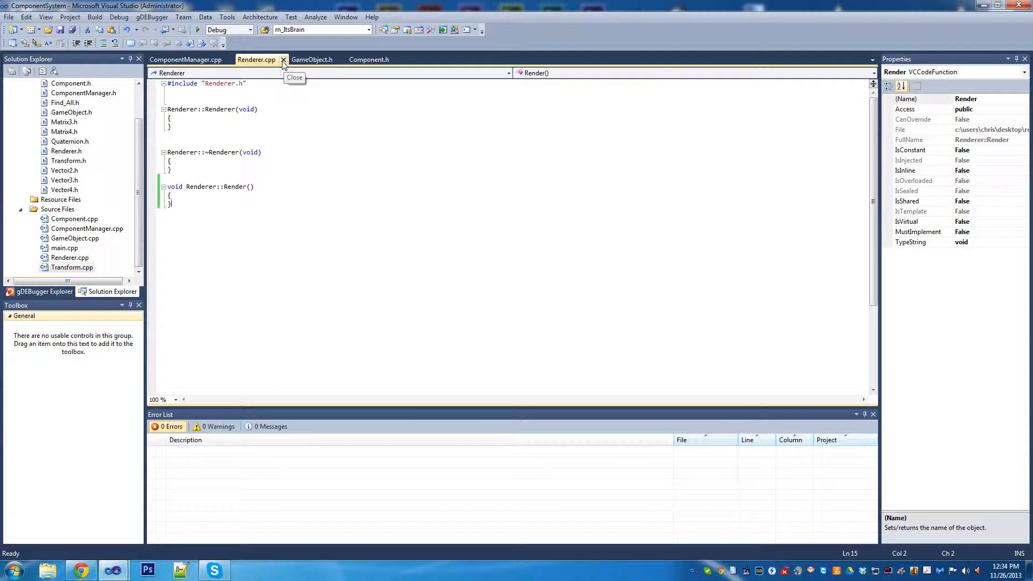
click(283, 59)
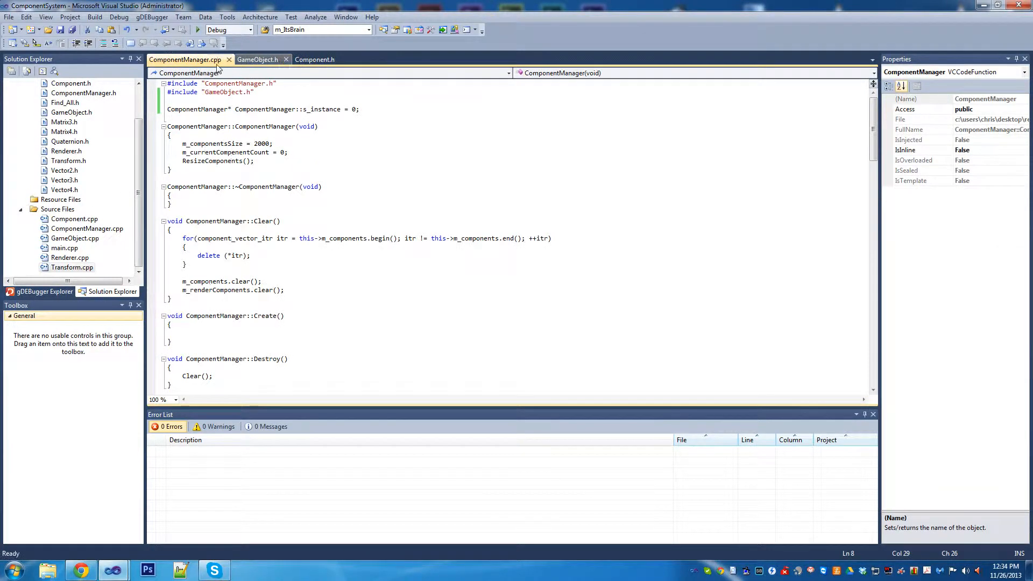
- Close ComponentManager.cpp and review the GameObjectComparer struct in GameObject.h
click(257, 59)
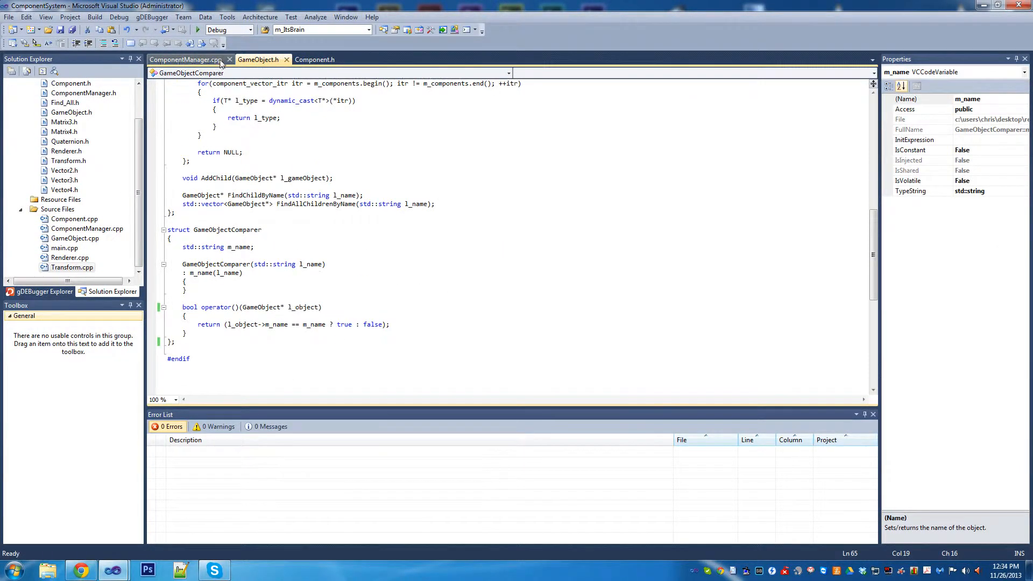
click(228, 59)
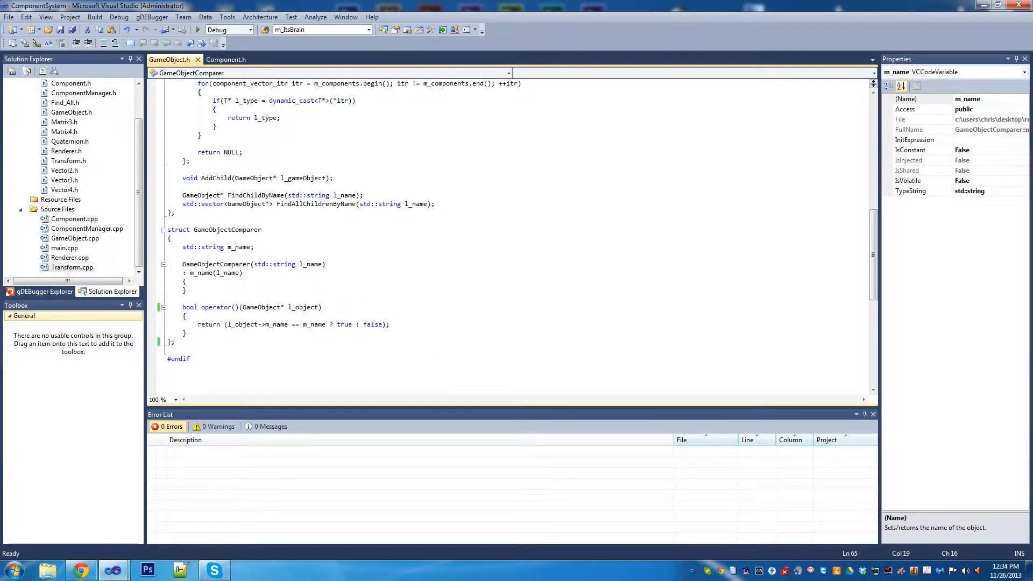
scroll(down, 3)
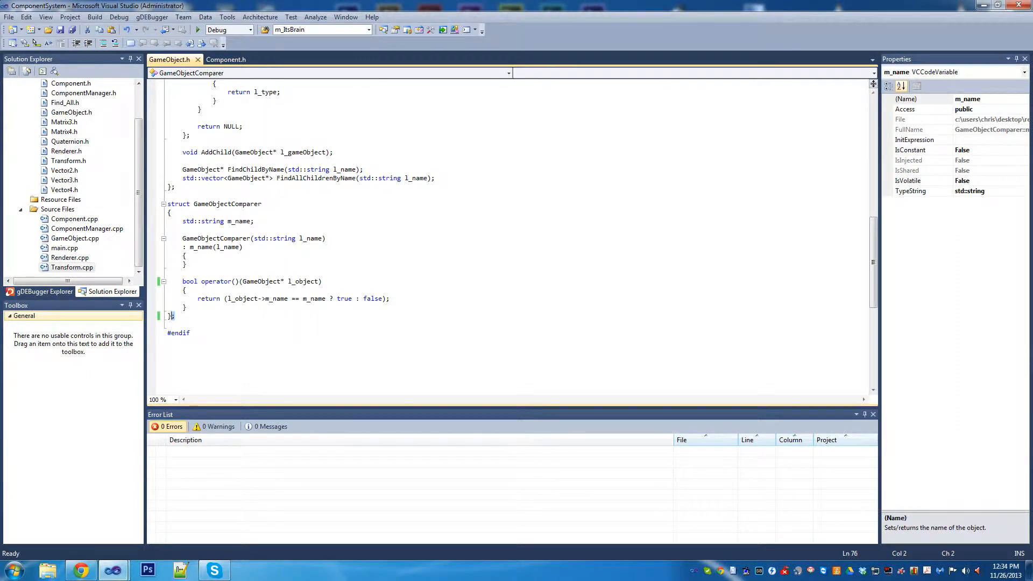
double_click(261, 281)
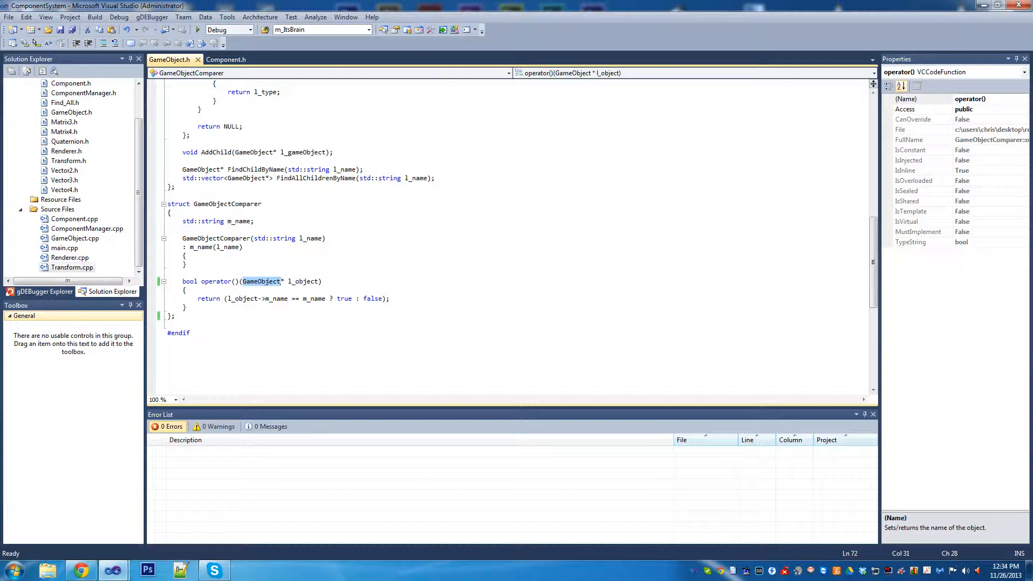
- Switch to Component.h and make room below the string include for new includes
click(226, 60)
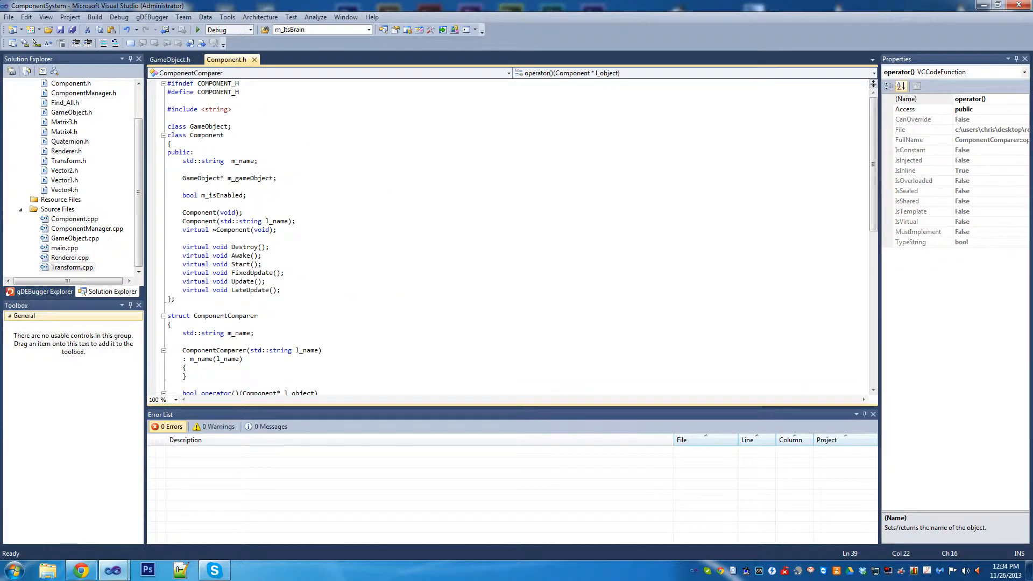
scroll(down, 3)
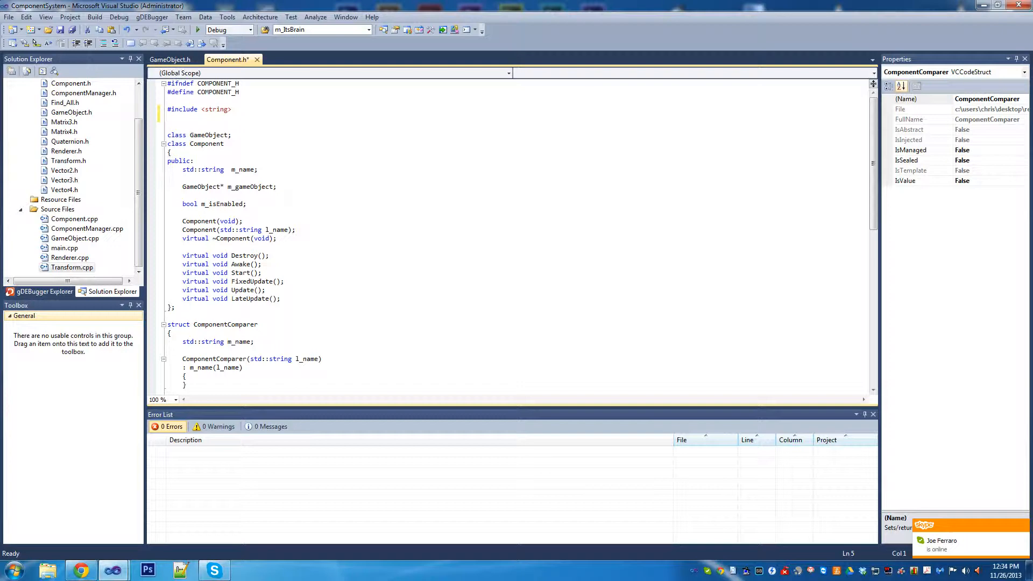
- Add #include <ObjBase.h> and #include <Guiddef.h> to Component.h and save
text(#)
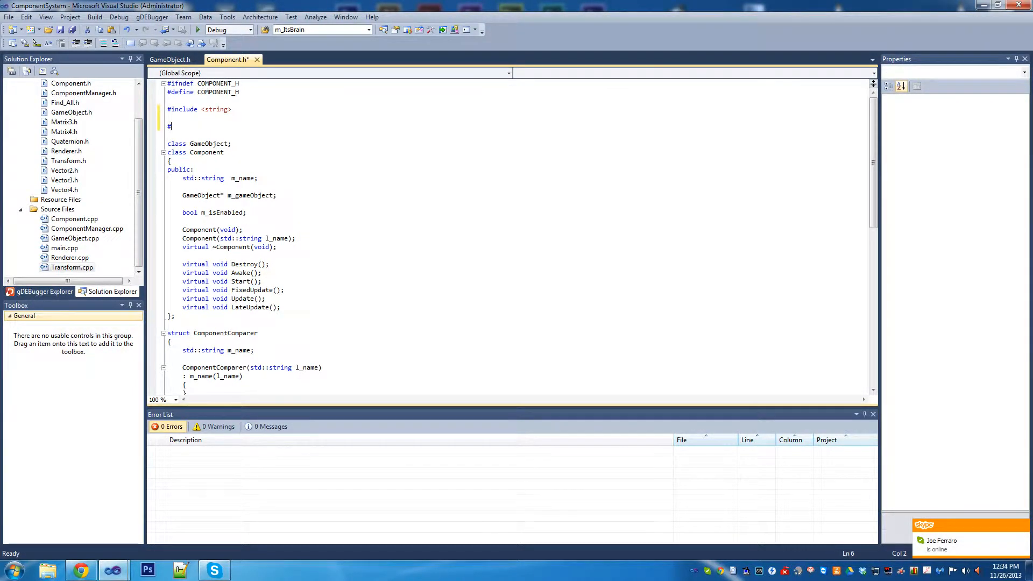
text(include)
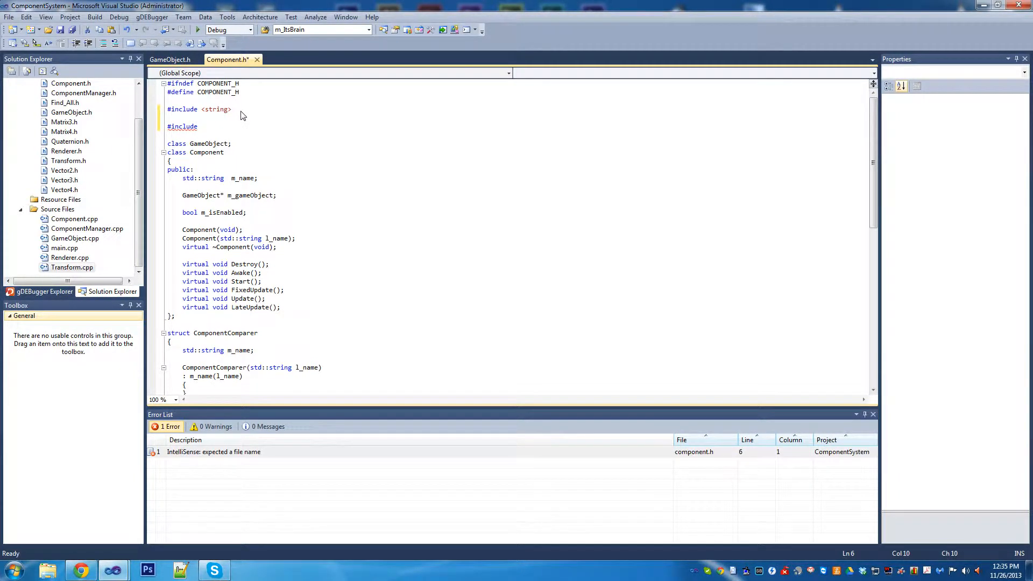
text(<)
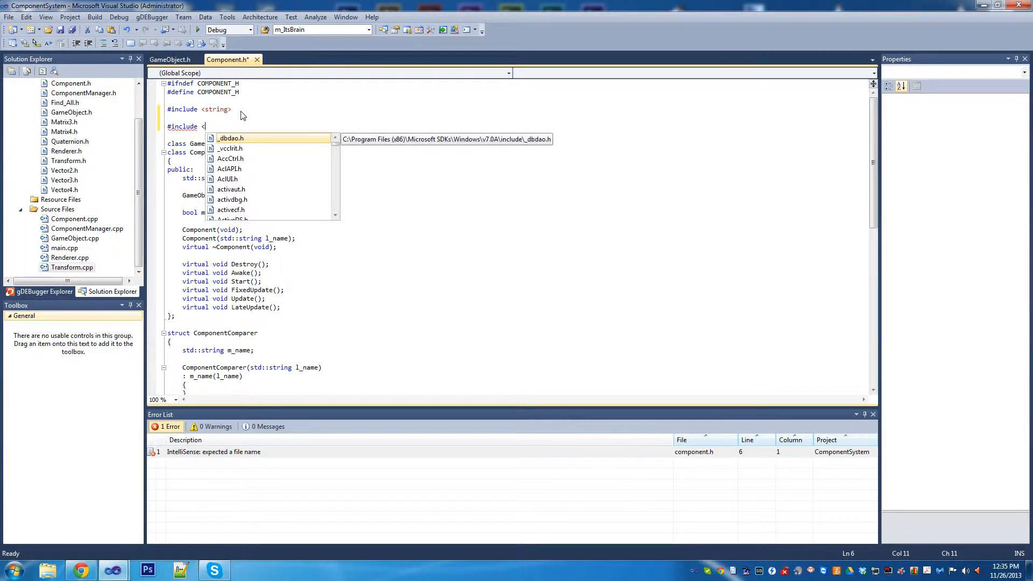
text(ObjBase.h>)
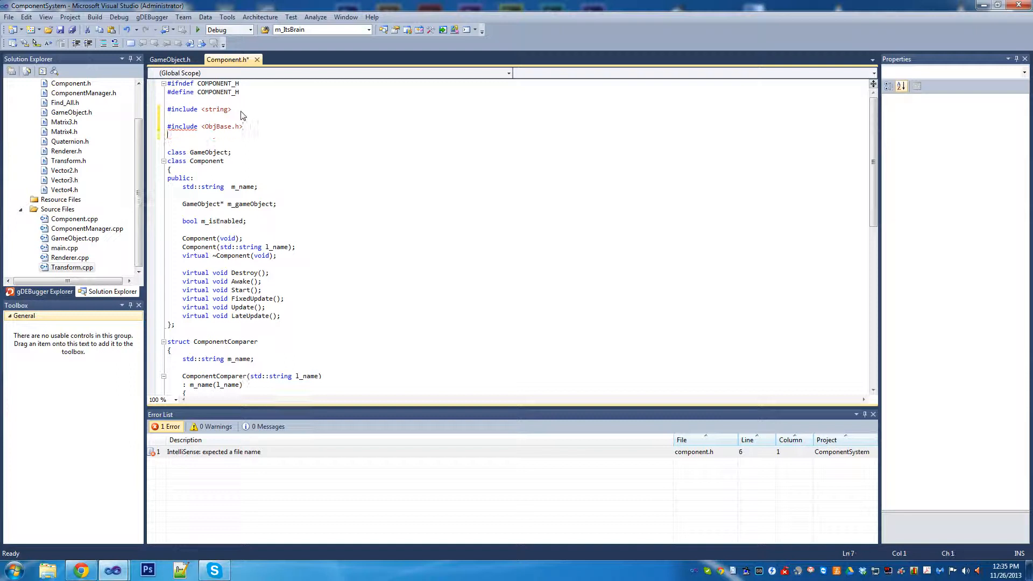
text(#includ)
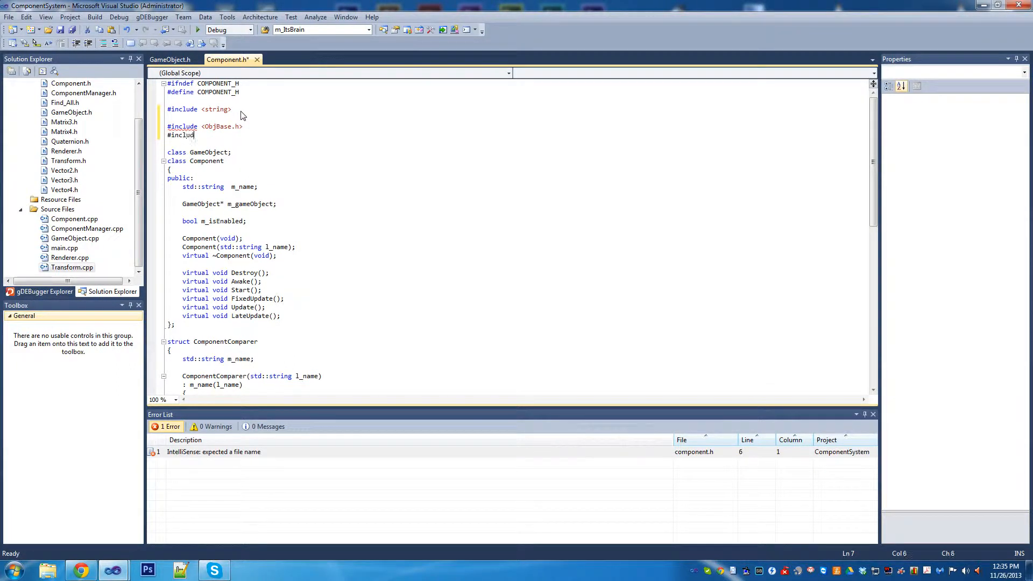
text(<)
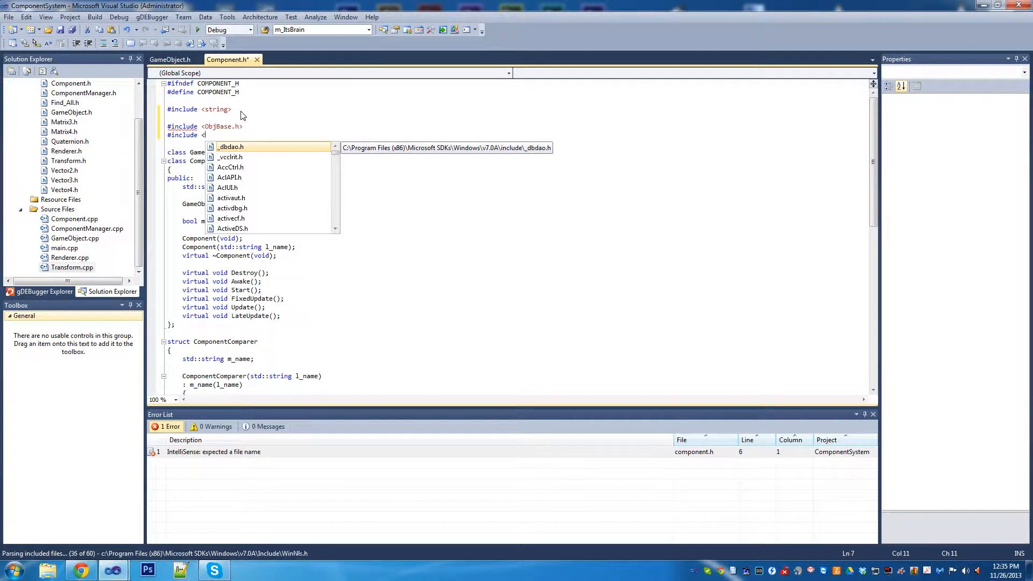
text(guidd)
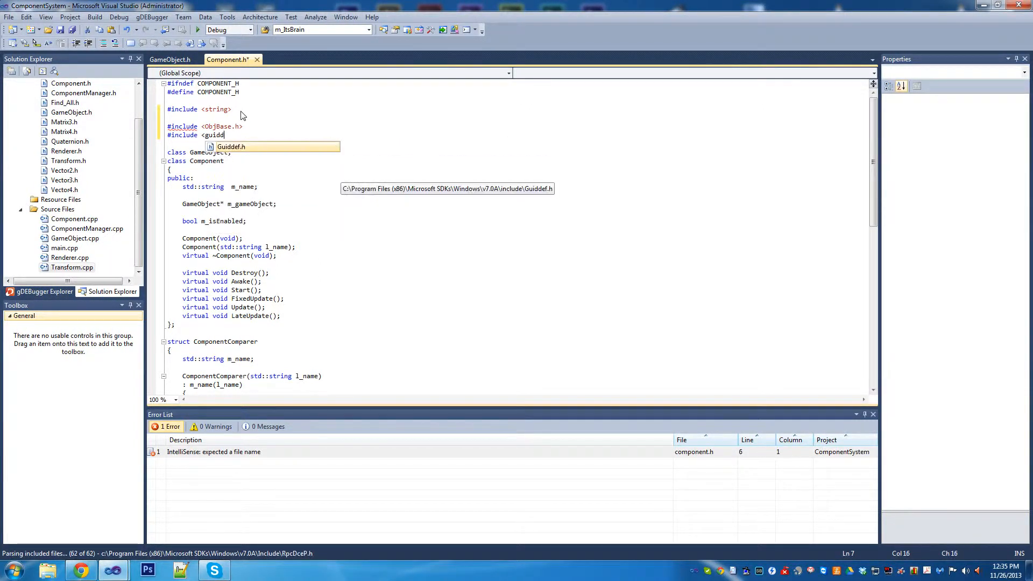
text(ef.h>)
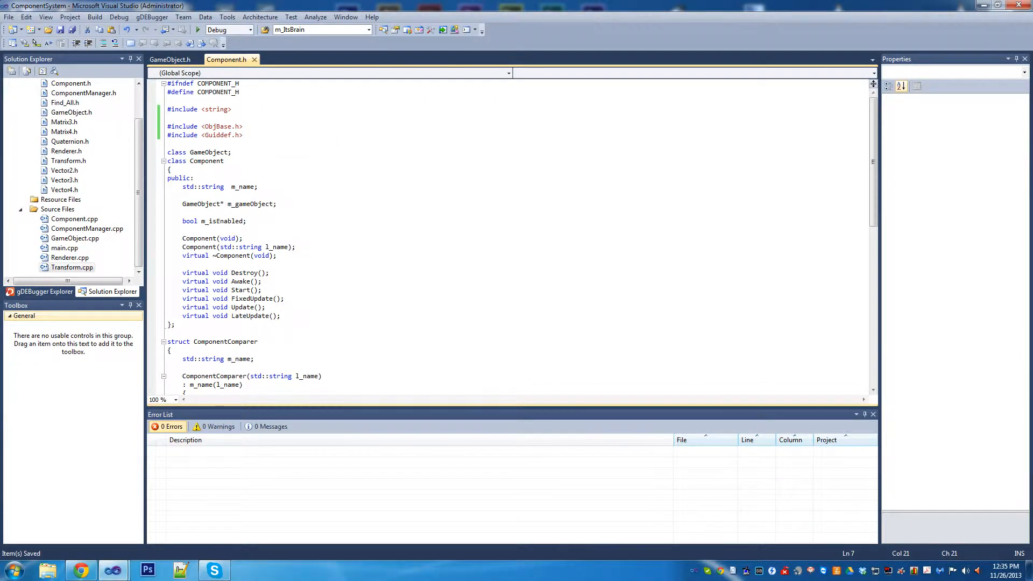
click(278, 203)
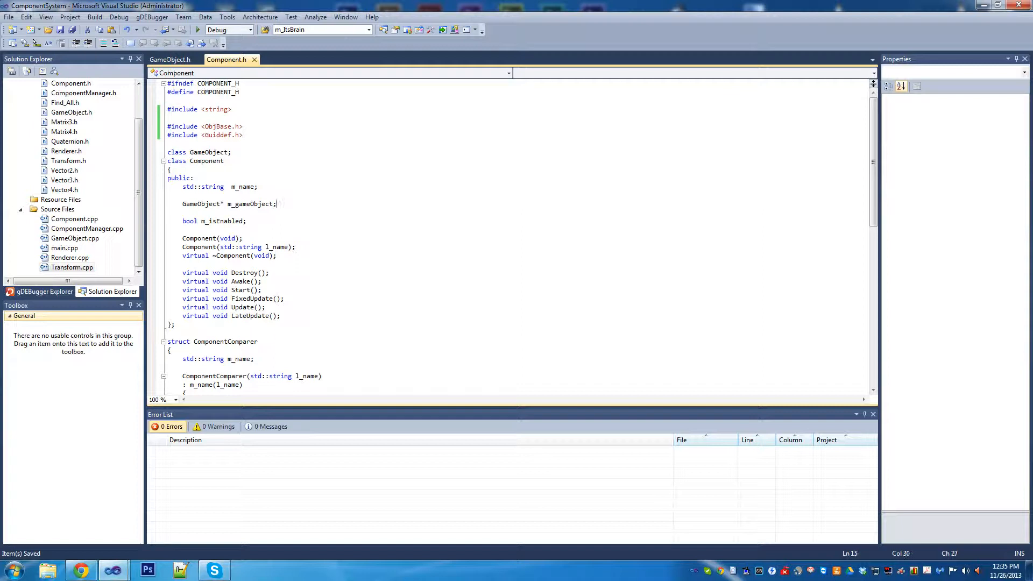
- Declare a GUID m_guid member in the Component class above m_gameObject
key(enter)
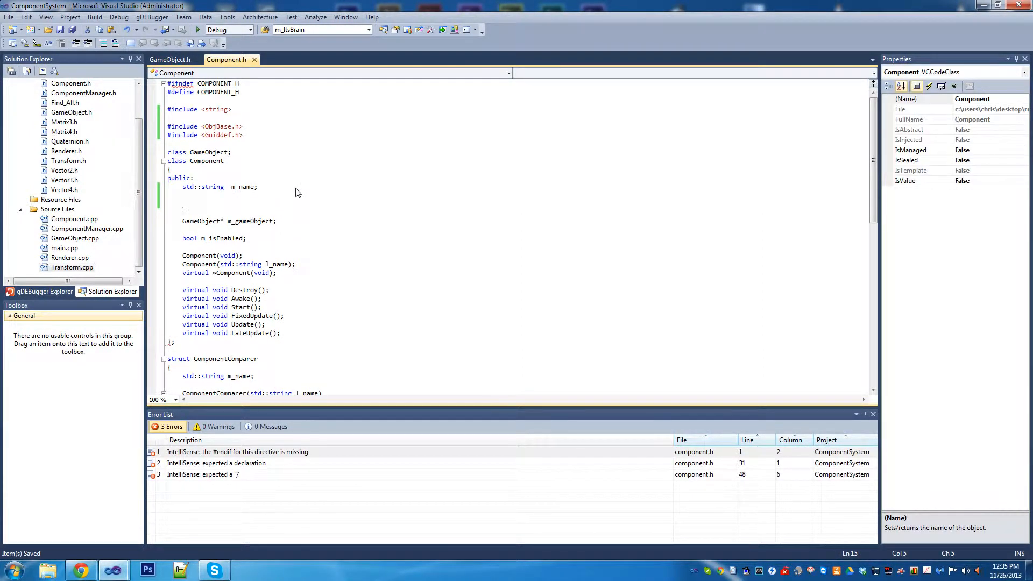
text(GUID)
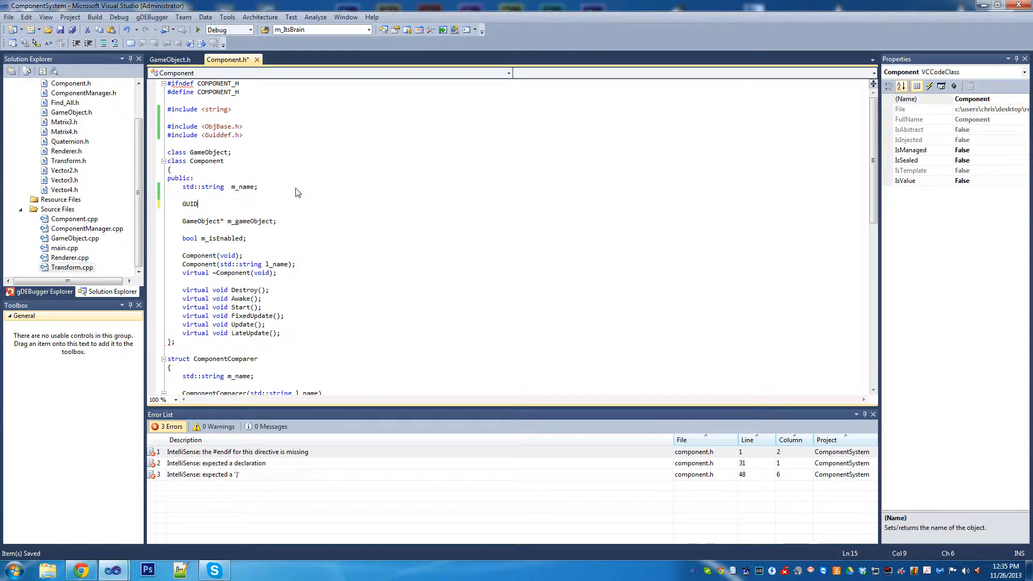
text(m_)
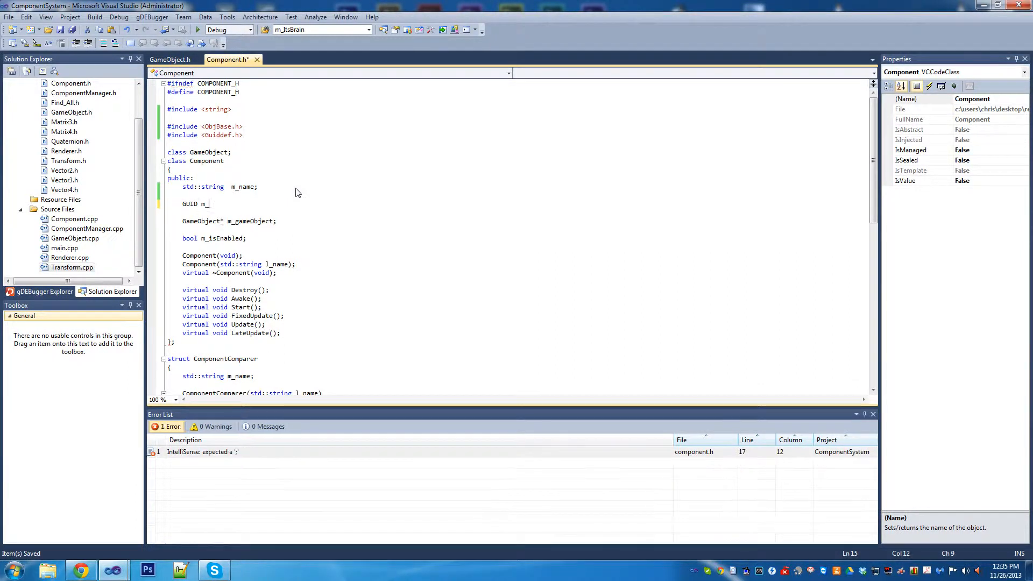
text(guid;)
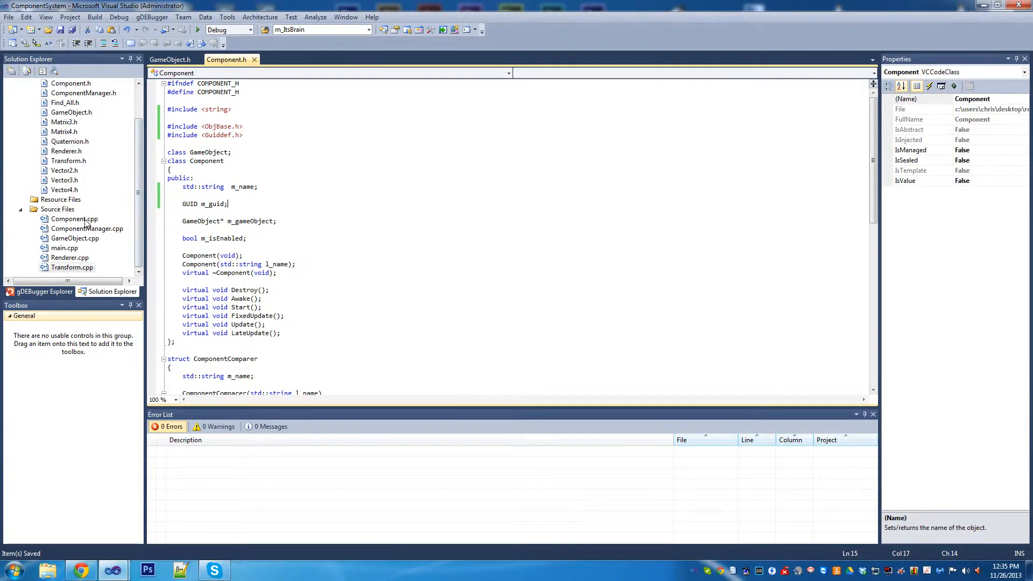
- Add HRESULT l_result = CoCreateGuid(&m_guid); to the first Component constructor in Component.cpp
double_click(74, 218)
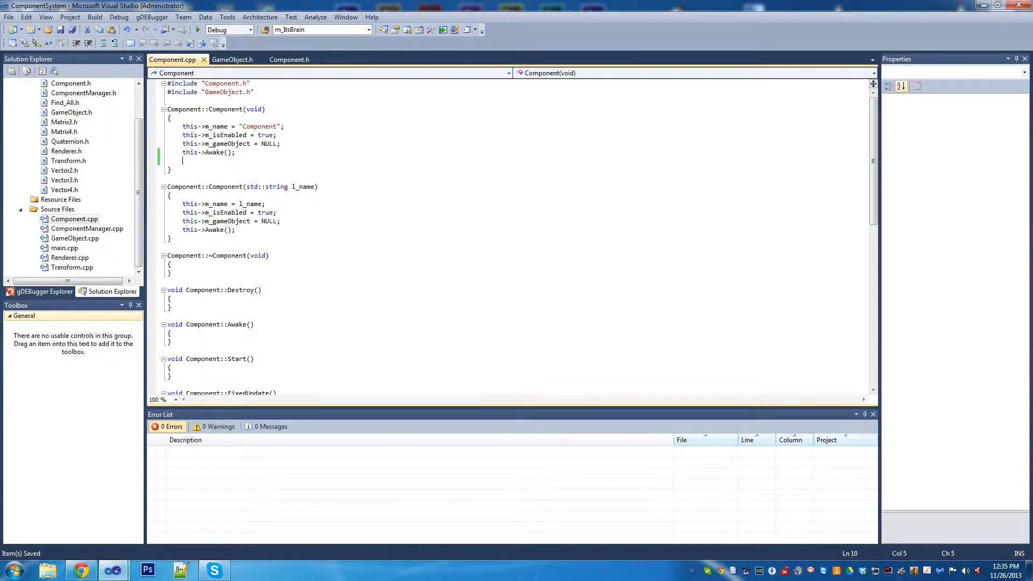
text(HRESULT)
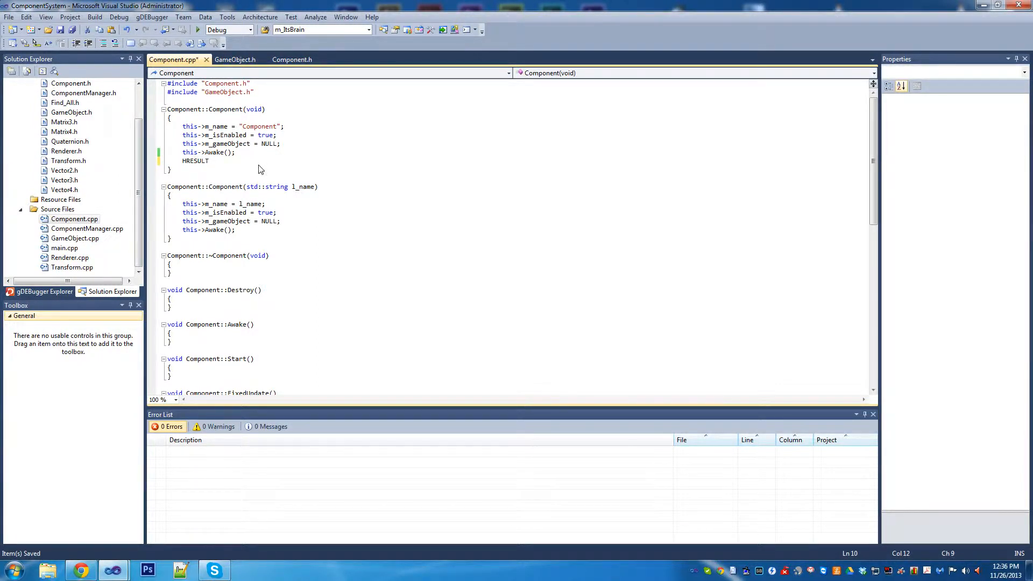
text(l_r)
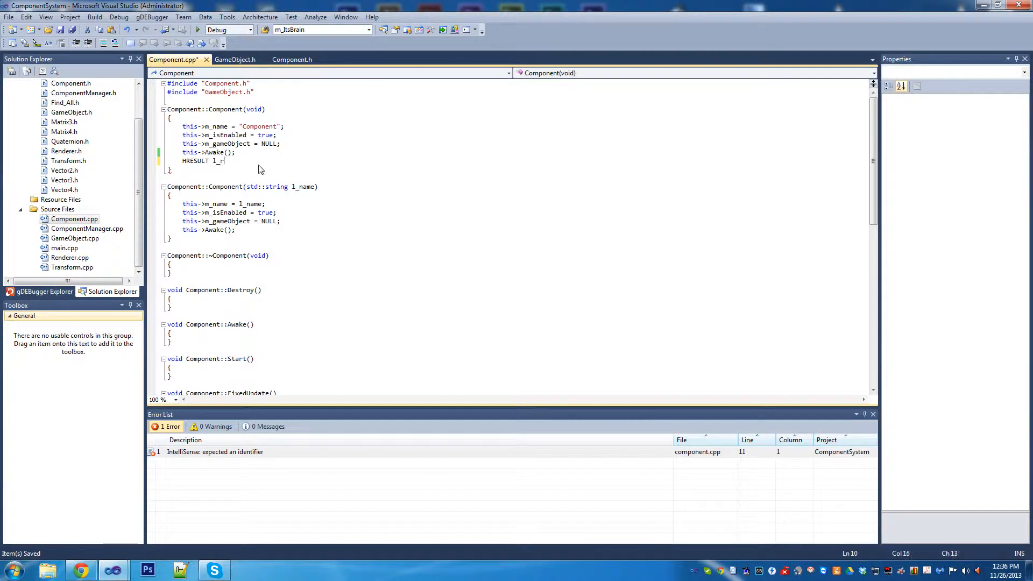
text(esult =)
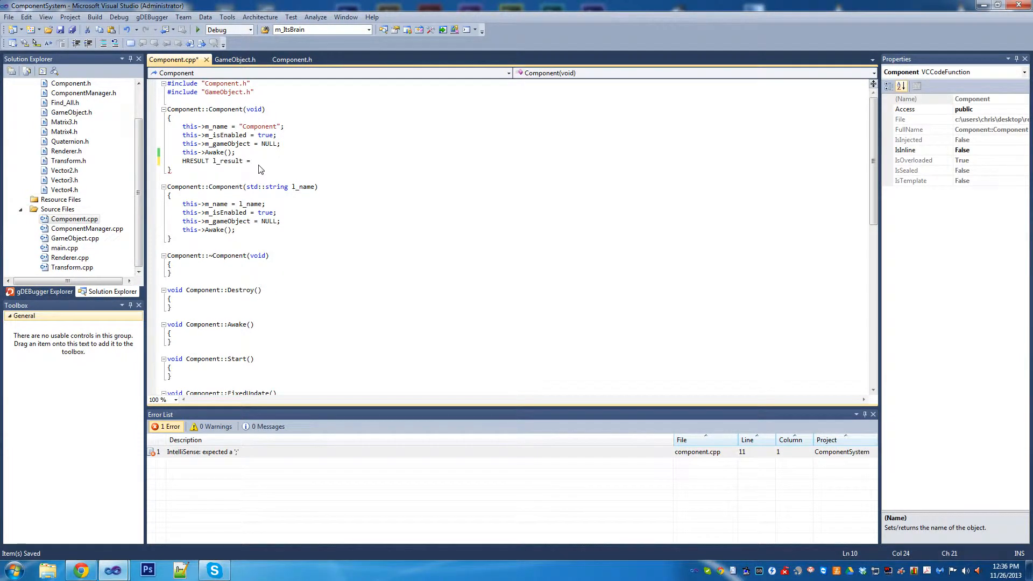
text(Co)
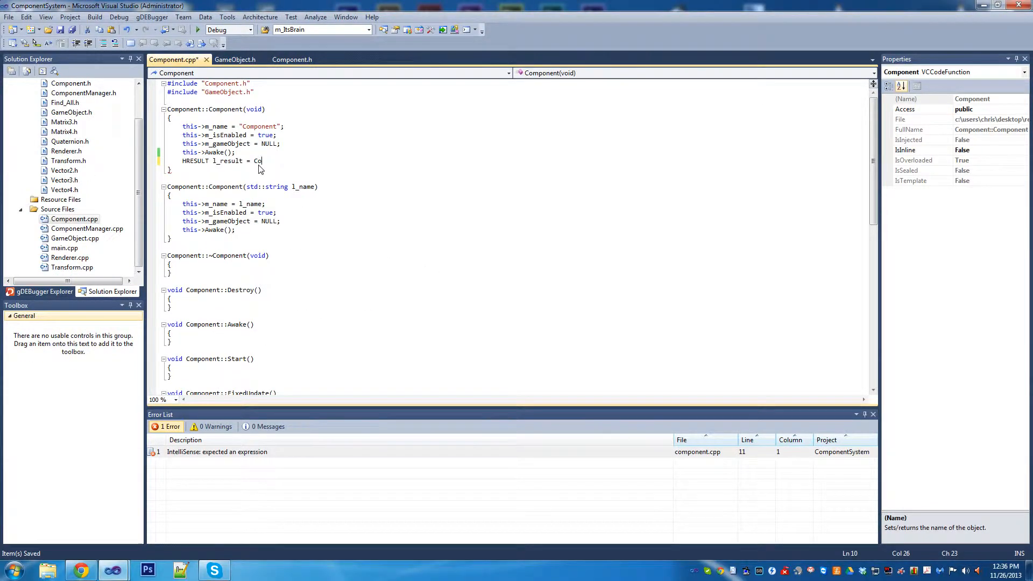
text(Create)
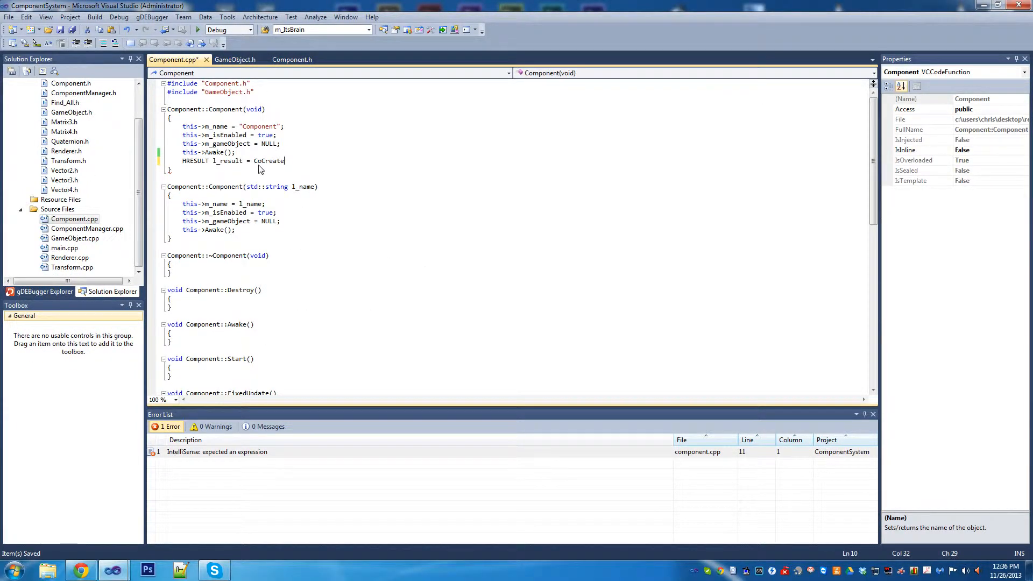
text(Guid)
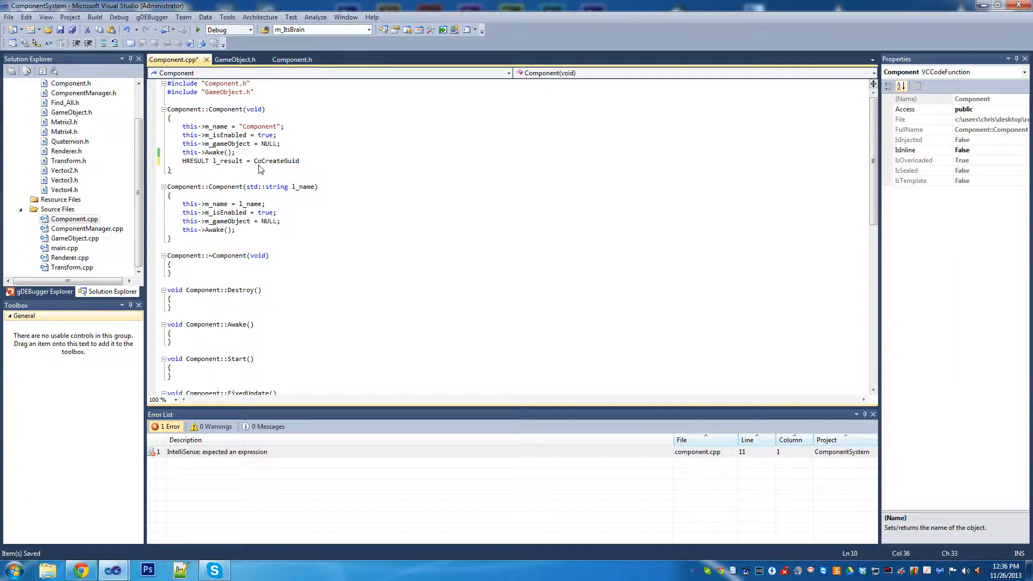
text(()
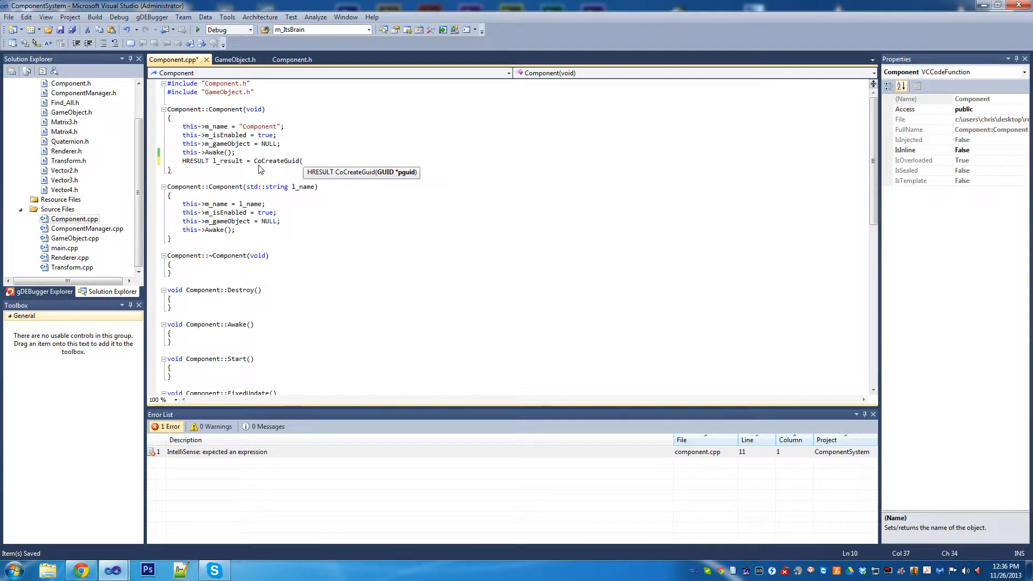
text(&)
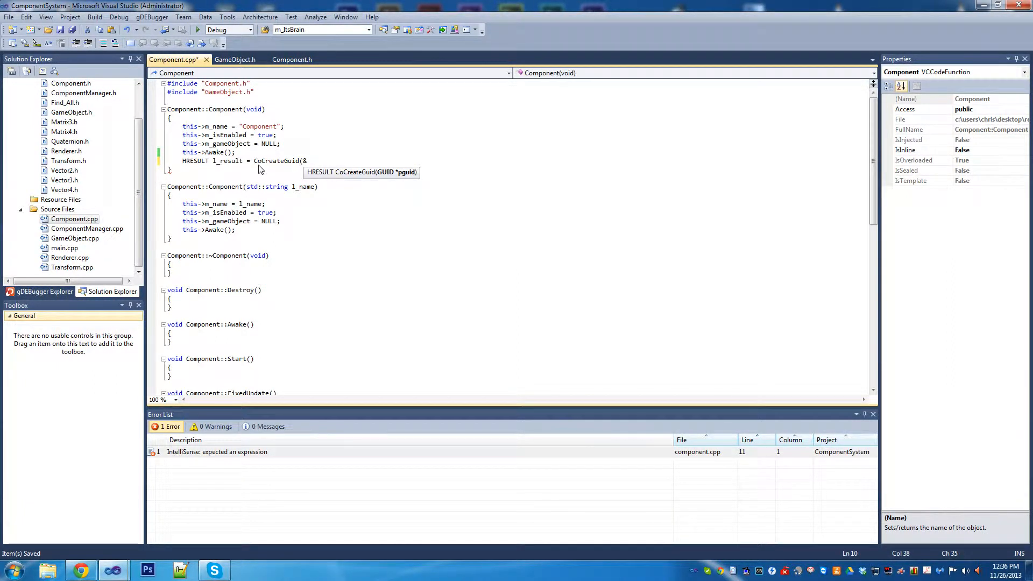
text(m_guid))
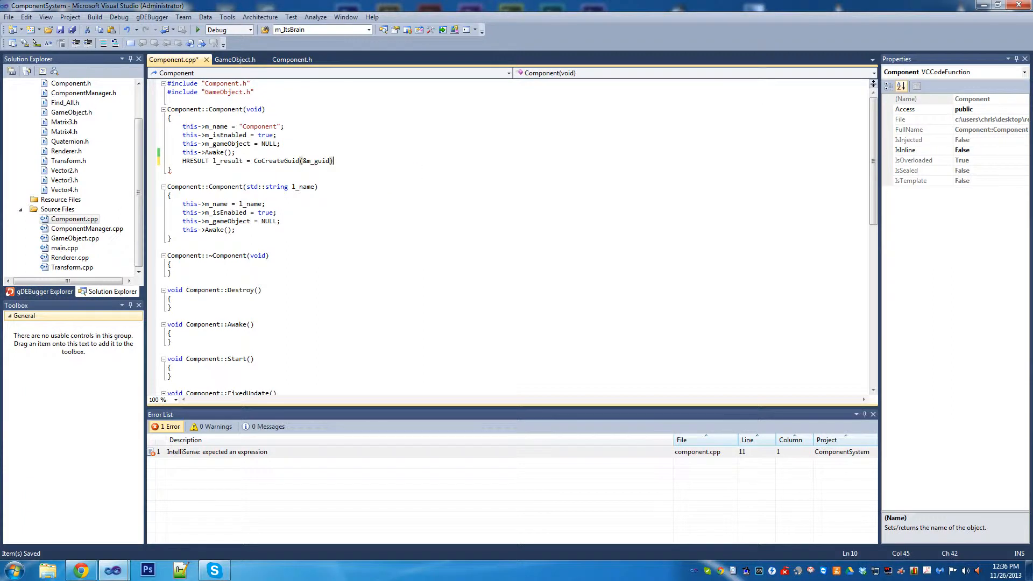
text(;)
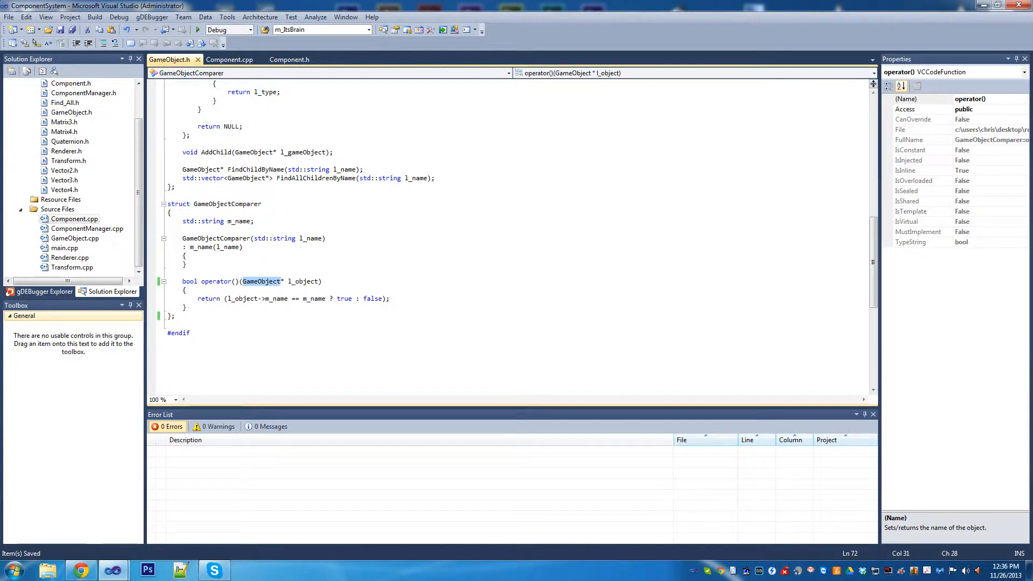
- Repeat the CoCreateGuid line in the second constructor and copy the GUID includes into GameObject.h
click(229, 59)
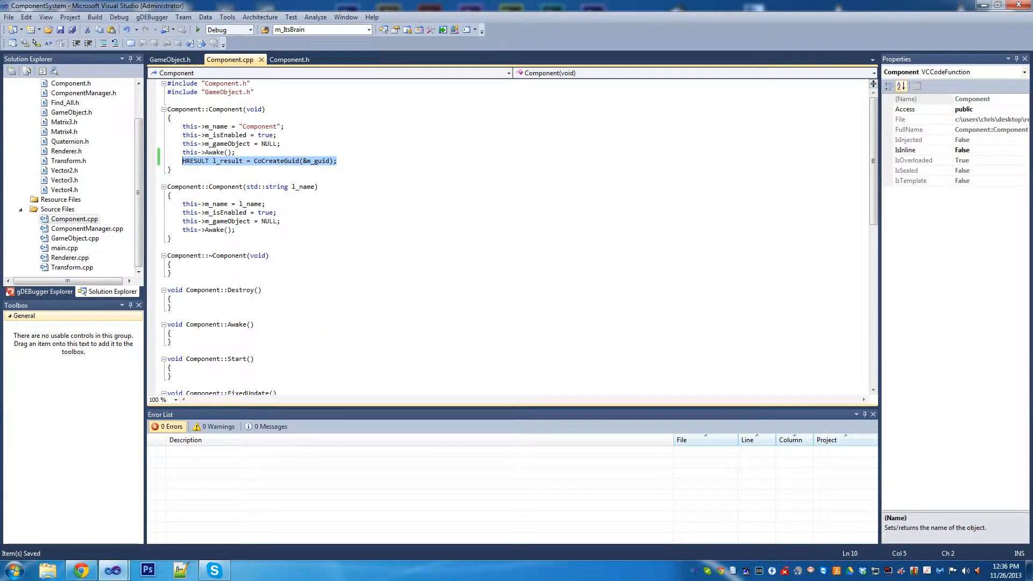
text(HRESULT l_result = CoCreateGuid(&m_guid);)
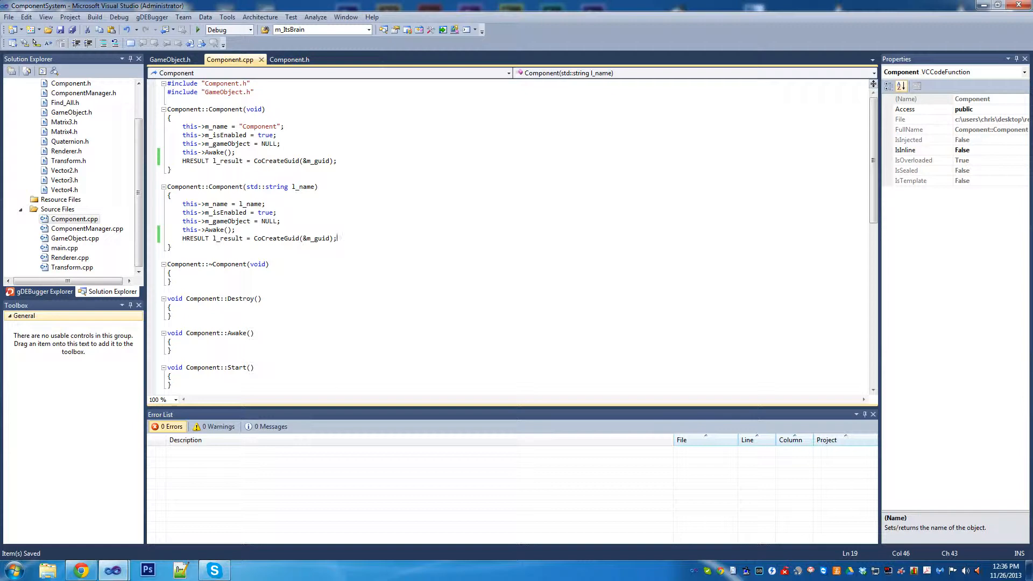
click(170, 59)
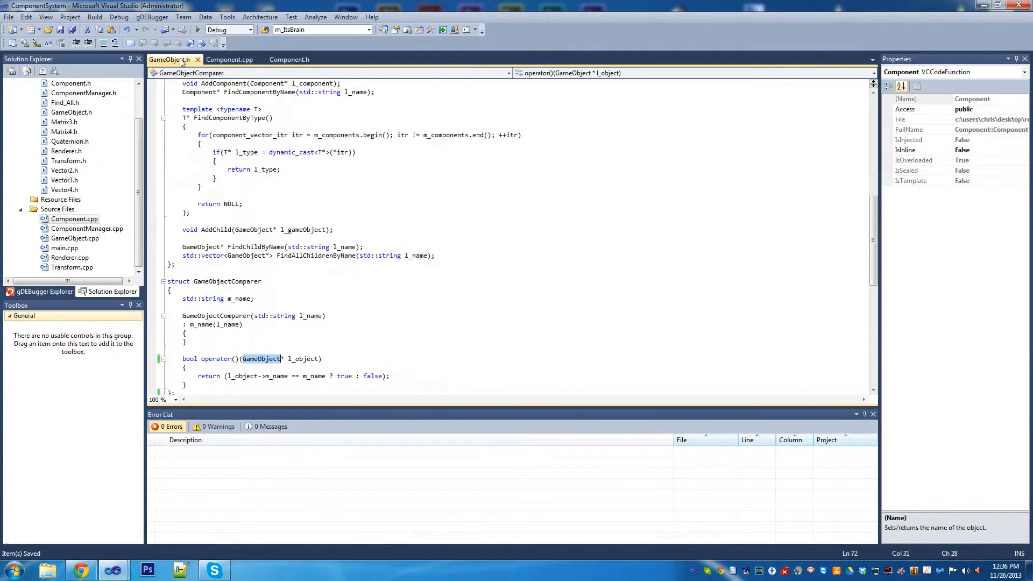
click(290, 59)
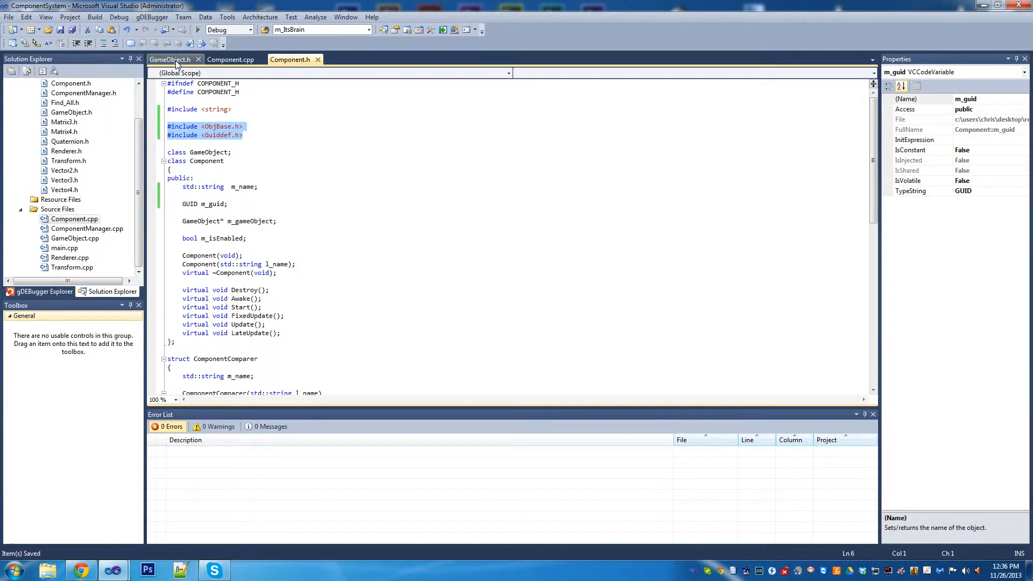
click(169, 59)
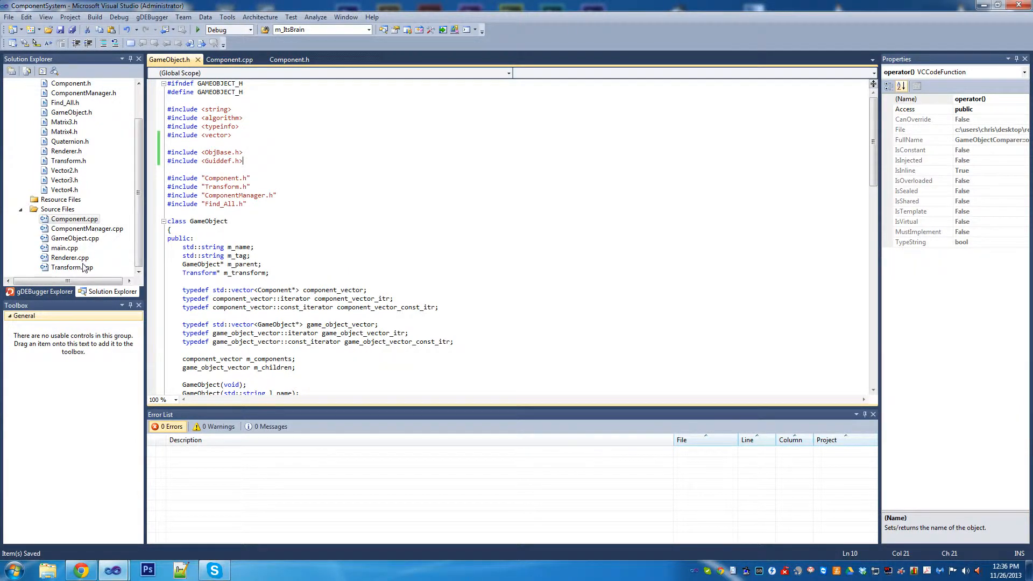
- Add HRESULT l_result = CoCreateGuid(&m_guid); to both GameObject constructors in GameObject.cpp
double_click(74, 238)
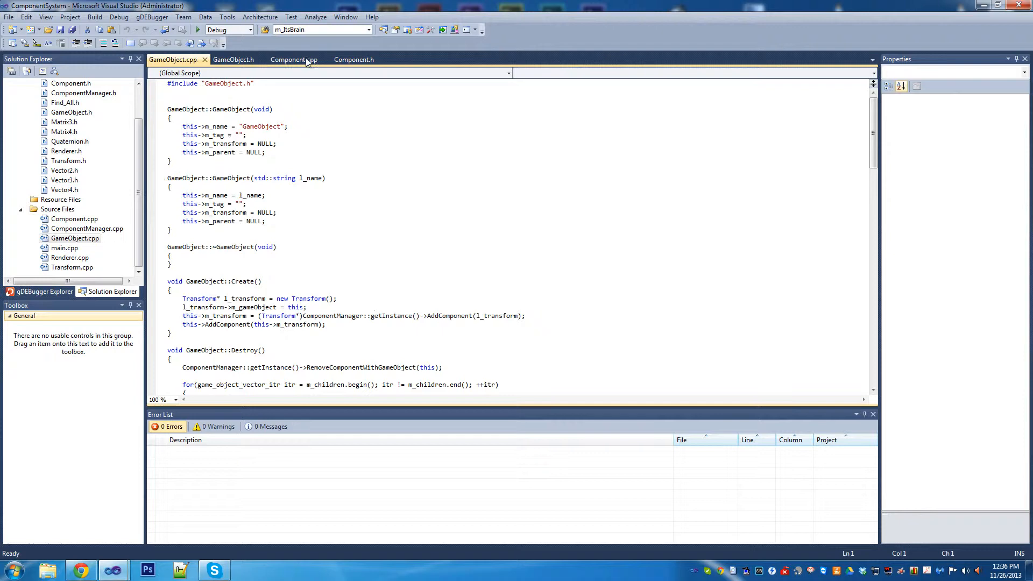
click(295, 59)
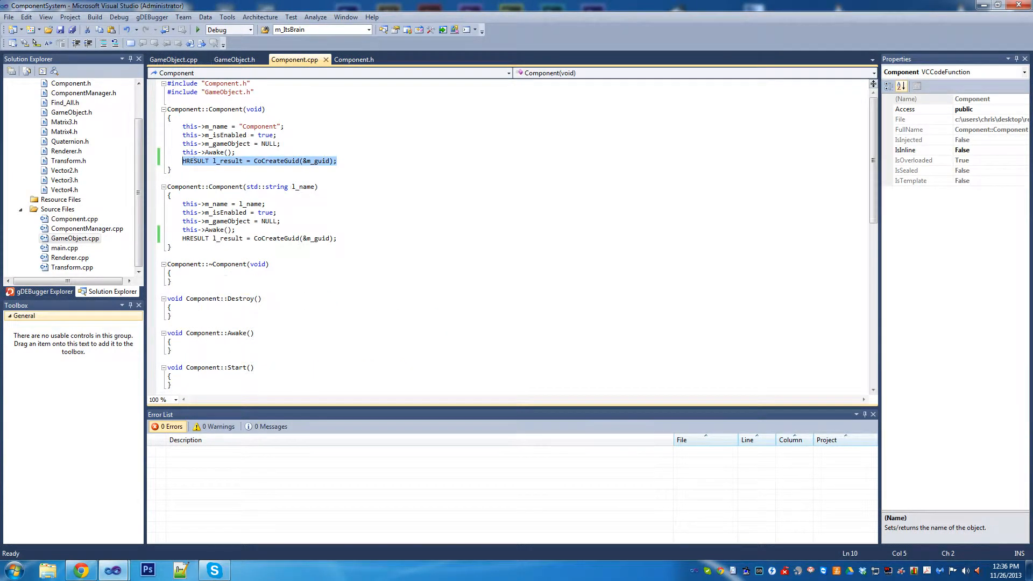
click(173, 59)
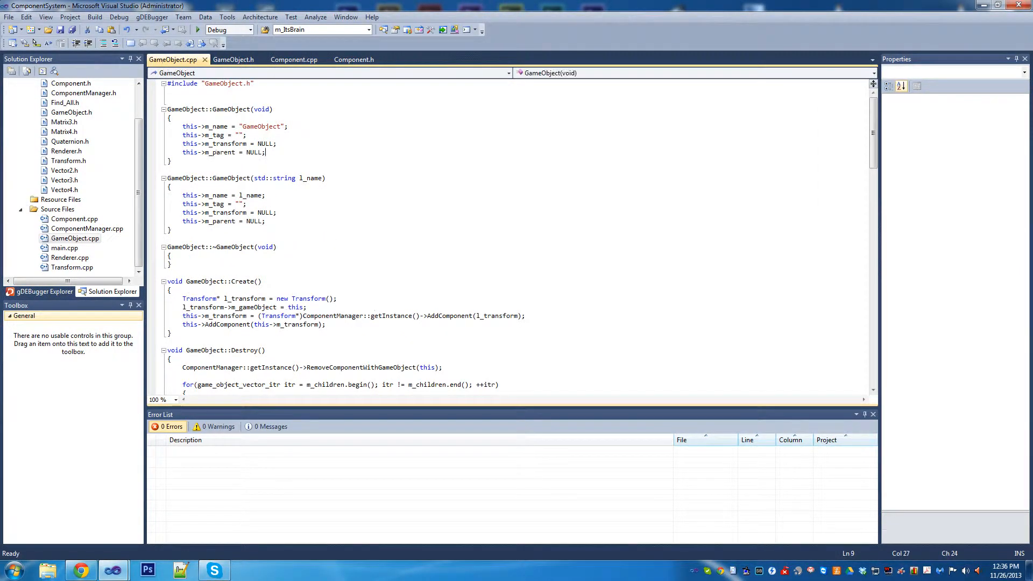
text(HRESULT l_result = CoCreateGuid(&m_guid);)
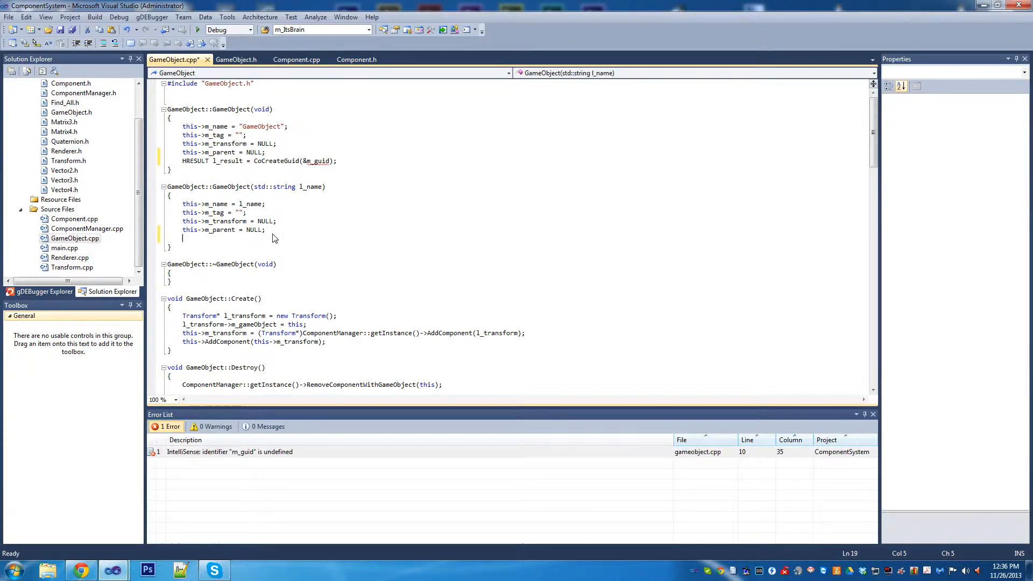
- Declare GUID m_guid; in the GameObject class and confirm the errors clear
click(354, 59)
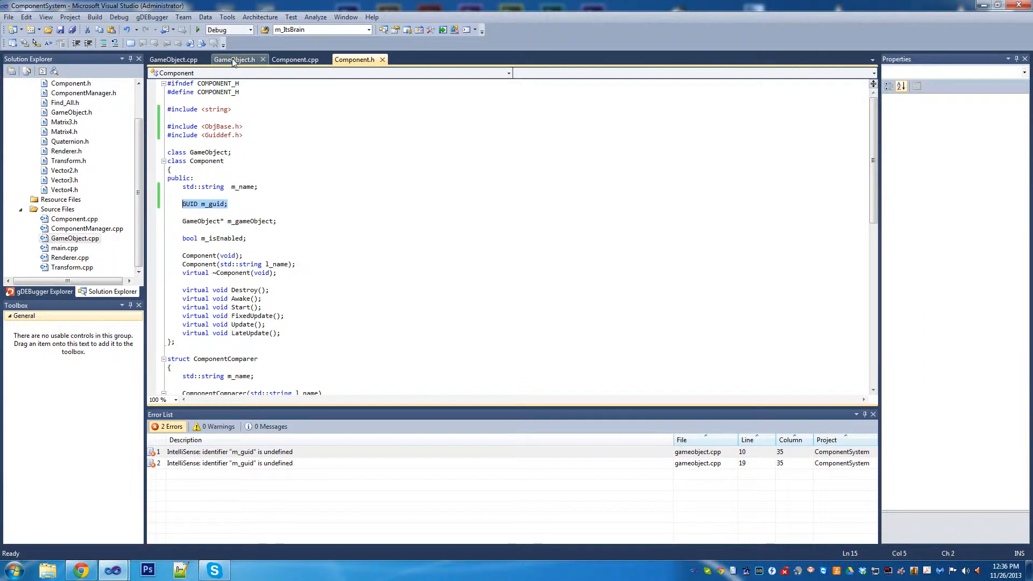
click(234, 59)
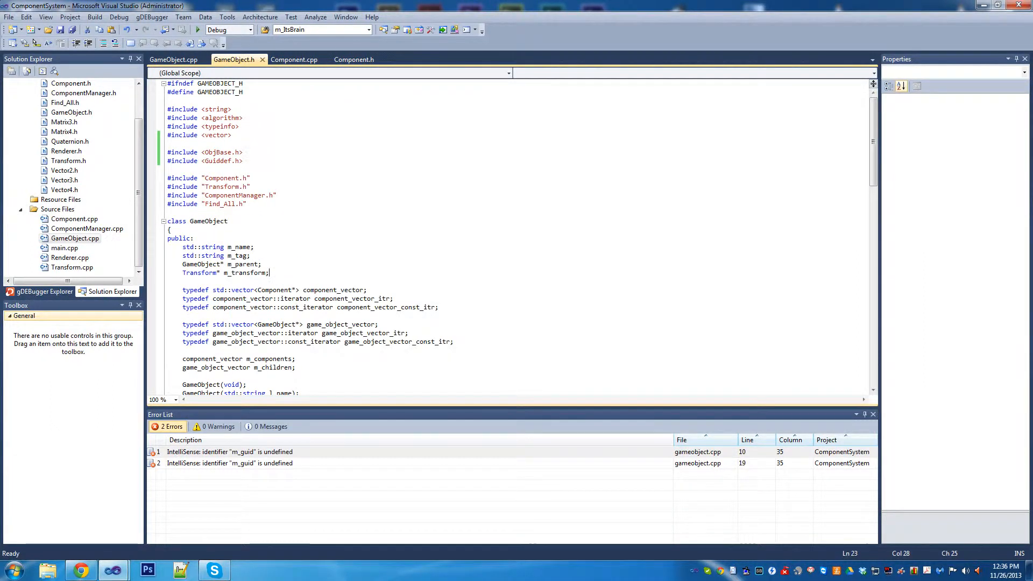
text(GUID m_guid;)
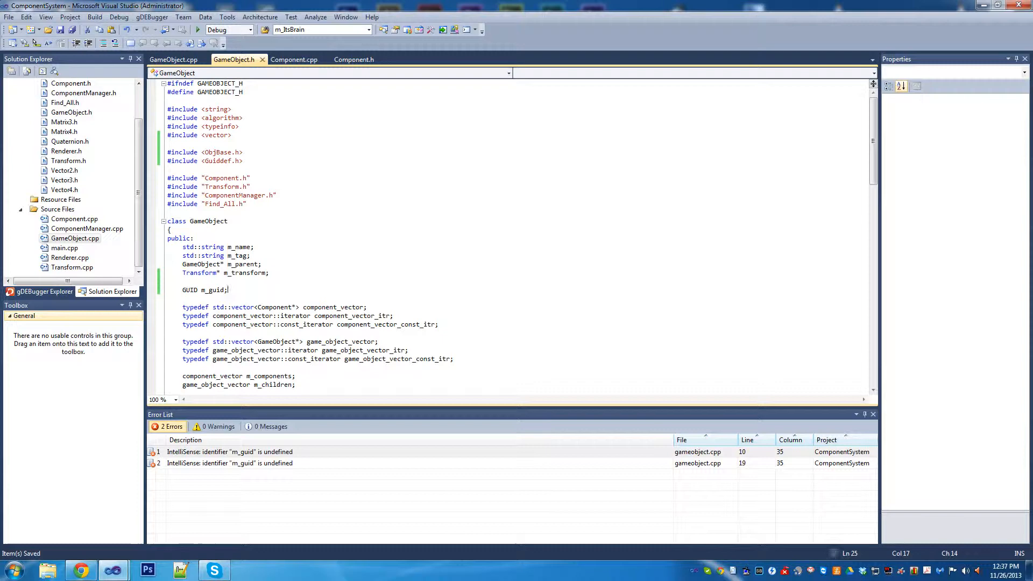
click(175, 59)
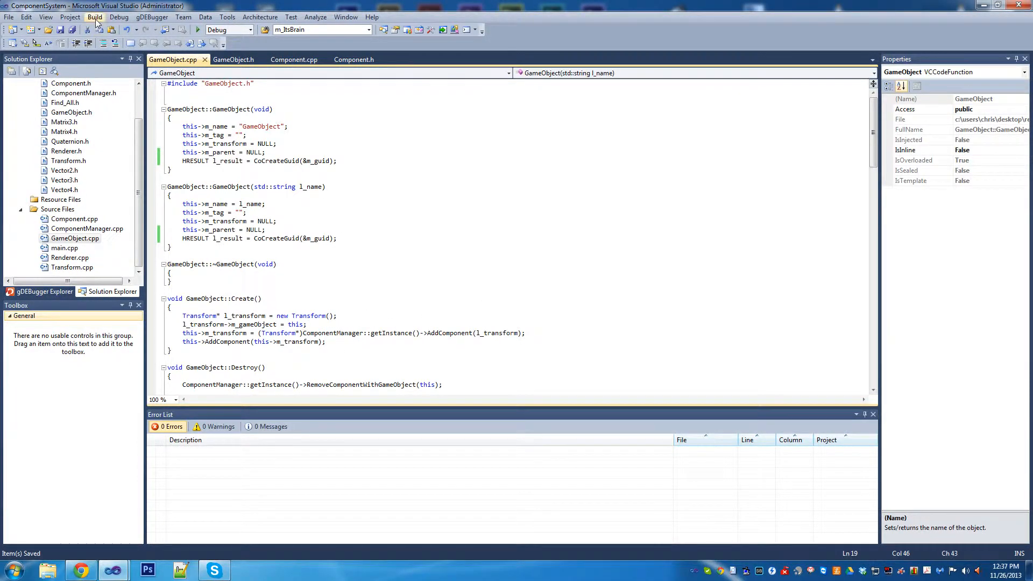
click(94, 16)
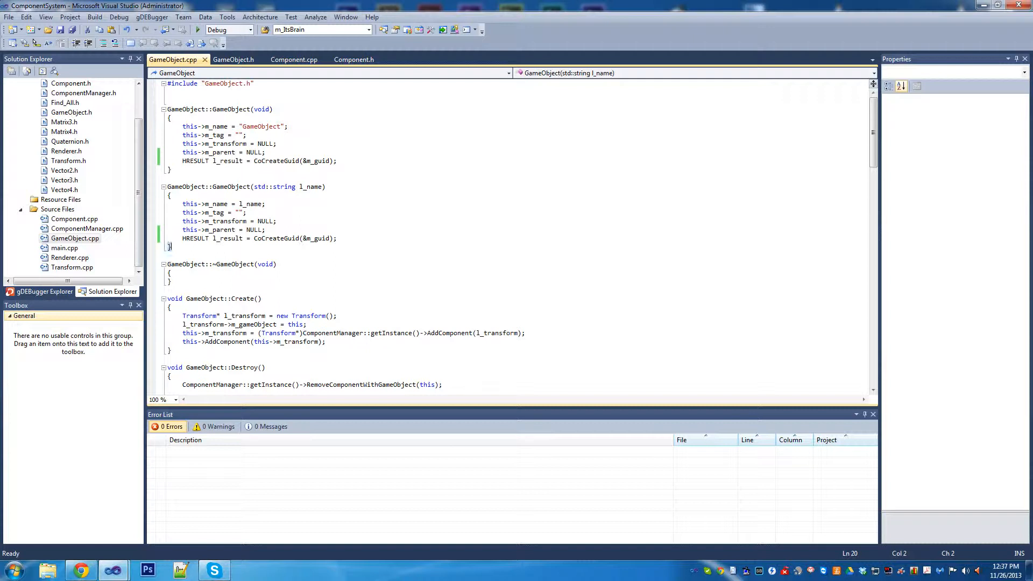
double_click(275, 238)
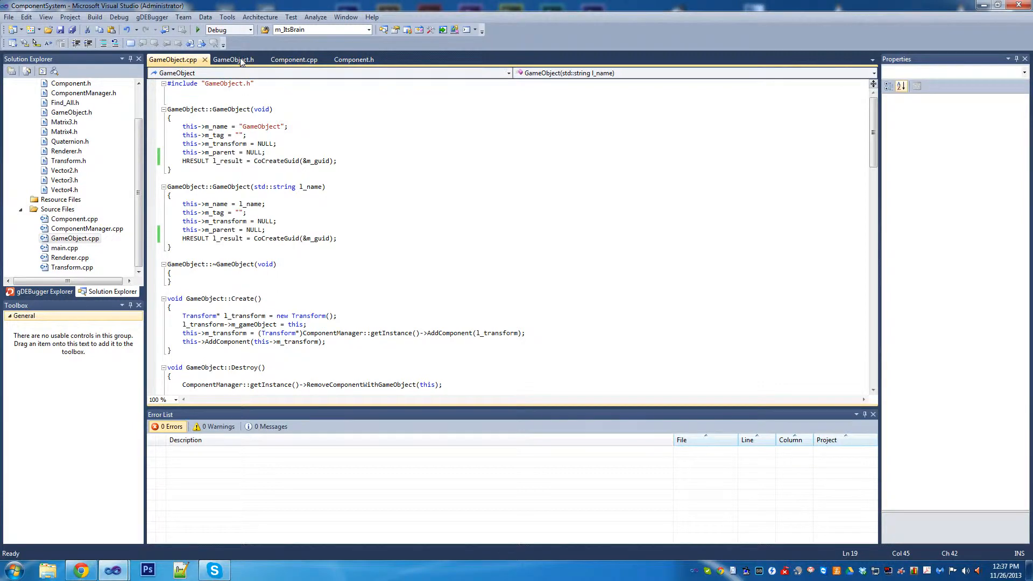
- Review the comparer's string name member and the name argument passed in FindComponentByName
click(232, 59)
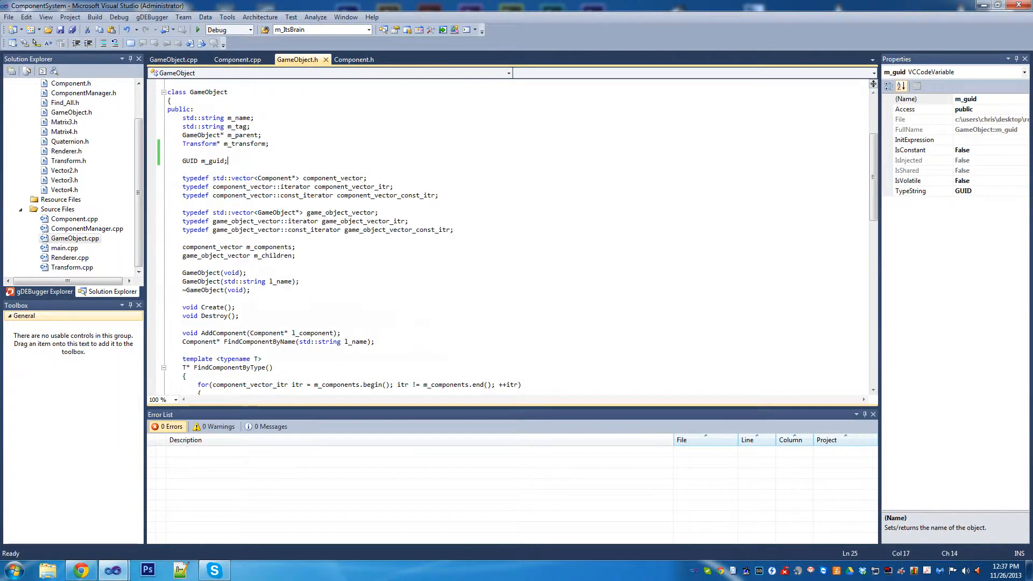
scroll(down, 3)
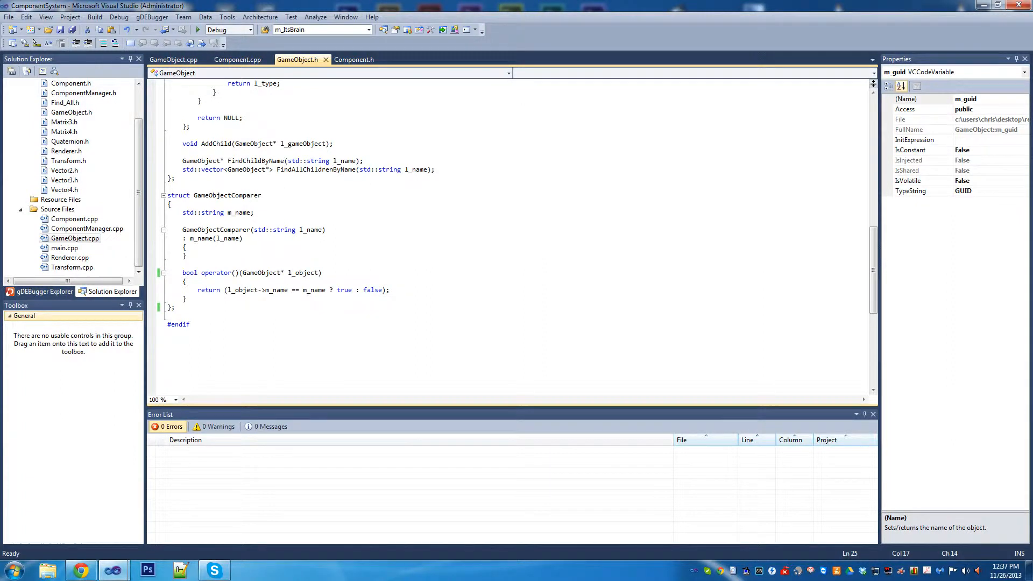
double_click(204, 212)
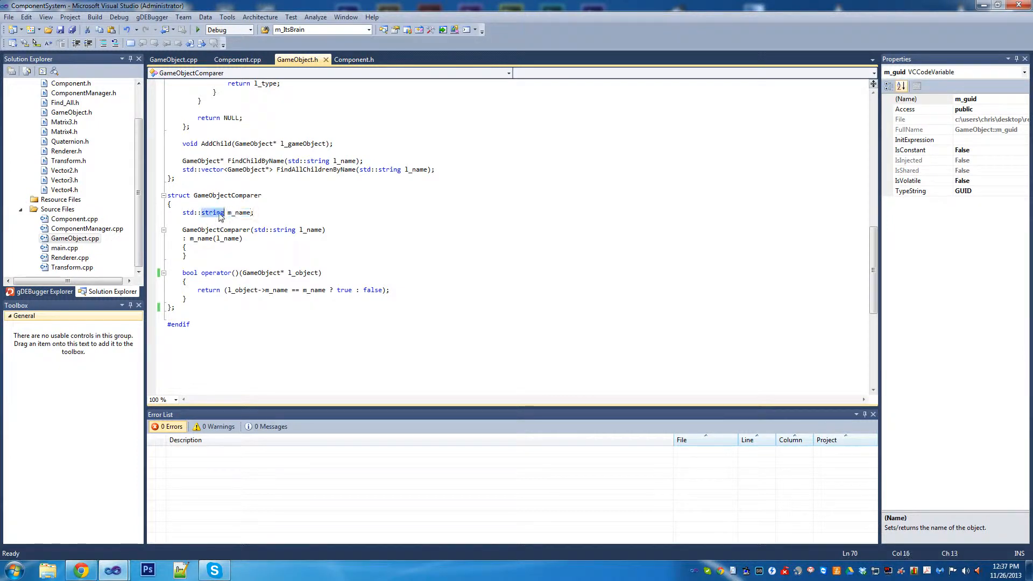
double_click(240, 212)
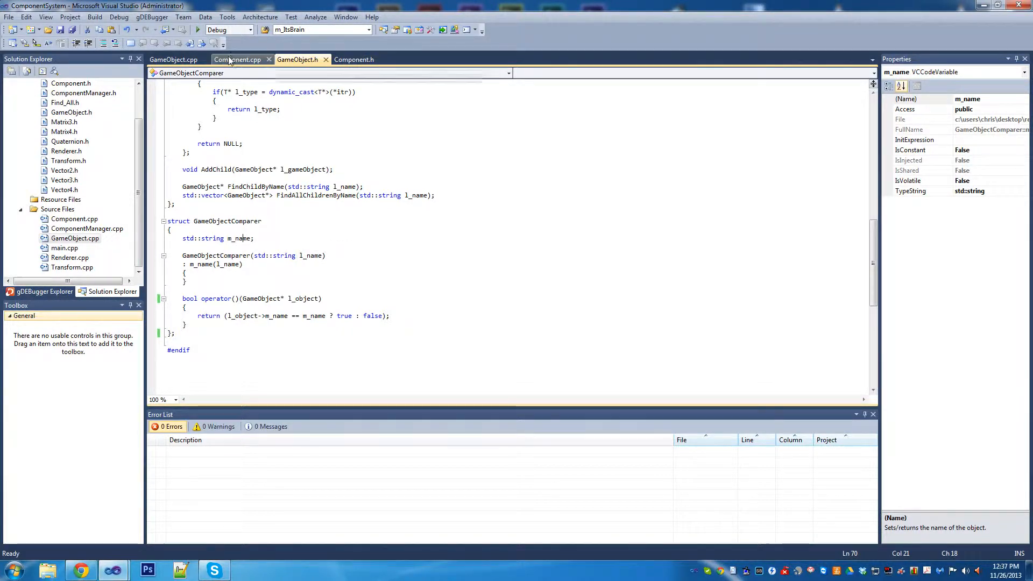
click(175, 59)
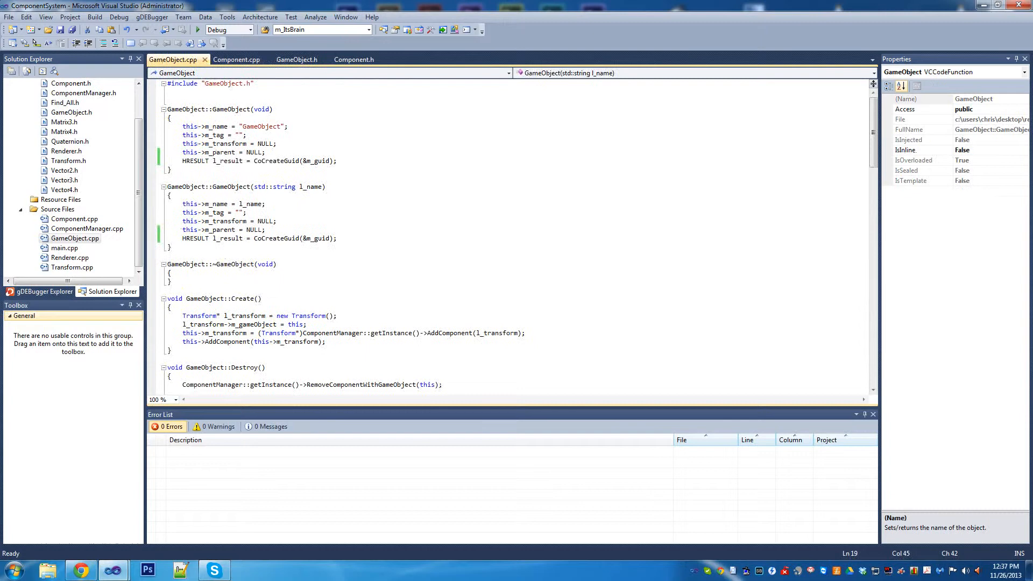
scroll(down, 3)
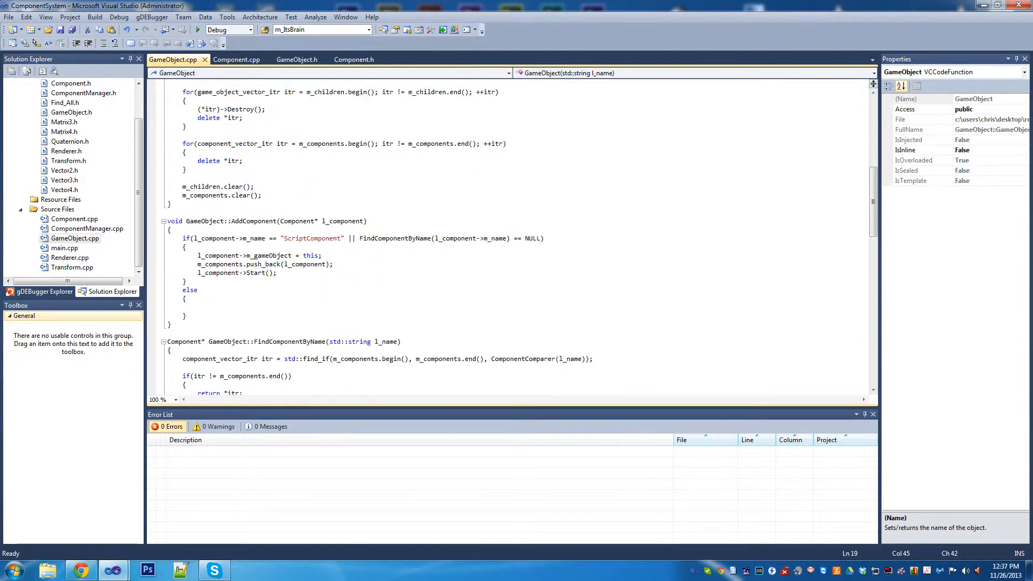
scroll(down, 3)
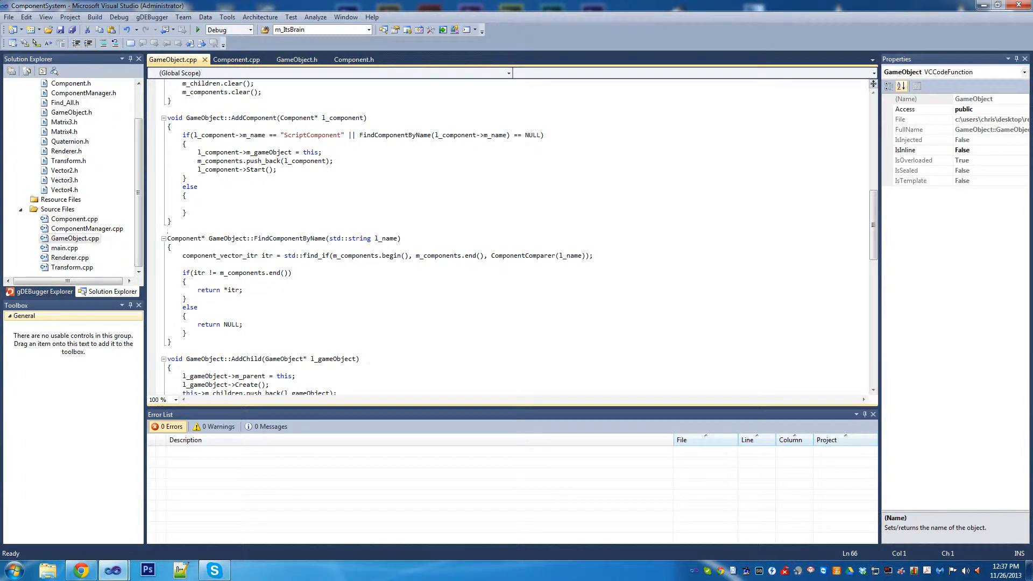
double_click(387, 238)
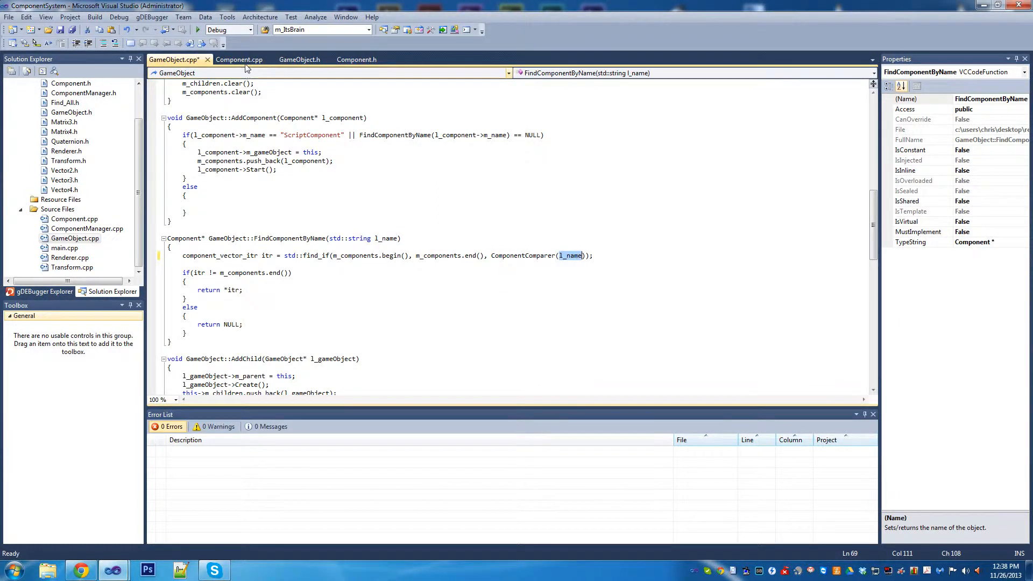
- Inspect the GameObjectComparer constructor and its name parameter in GameObject.h, saving the sources
click(237, 59)
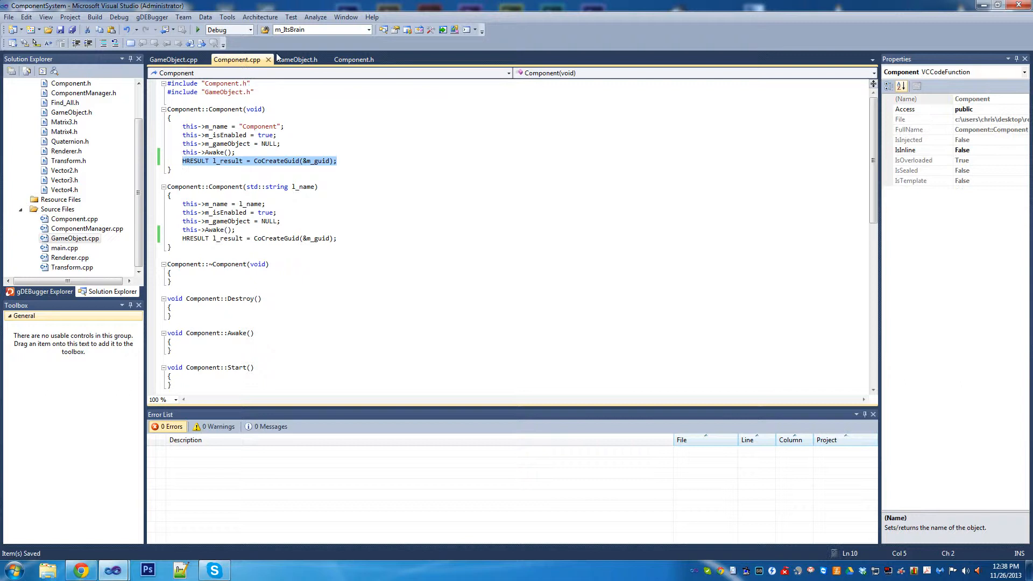
click(297, 59)
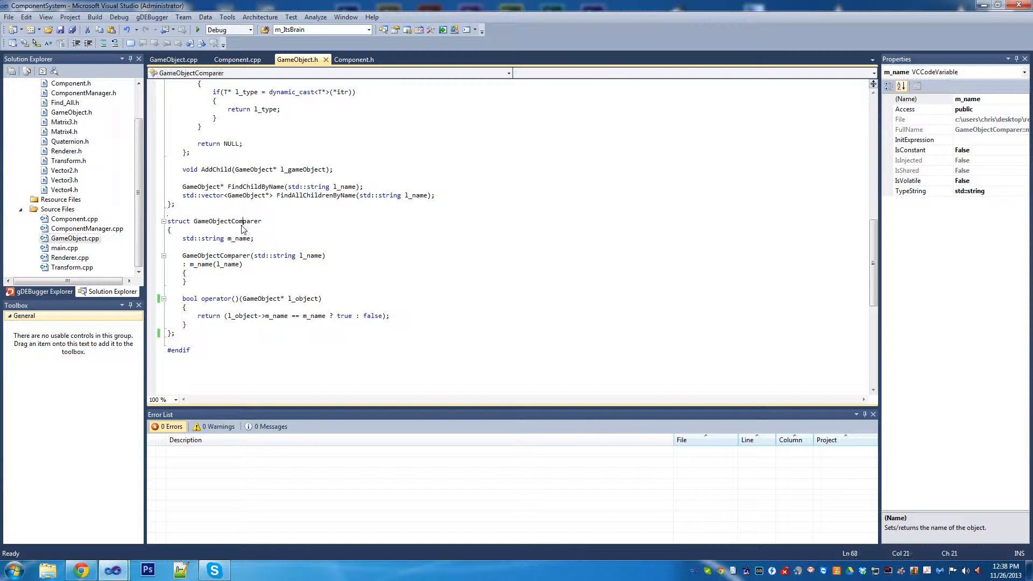
double_click(239, 238)
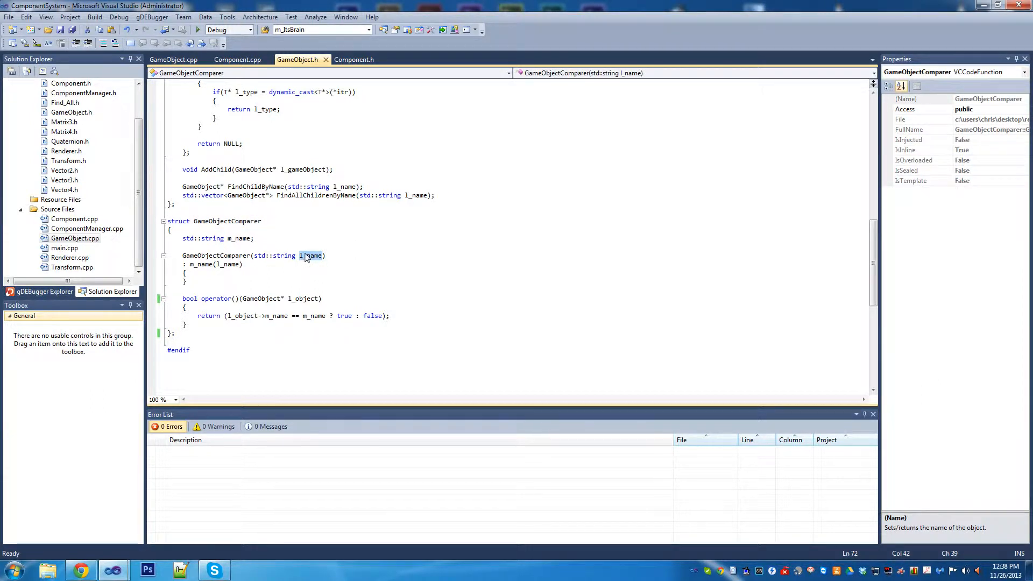
click(229, 269)
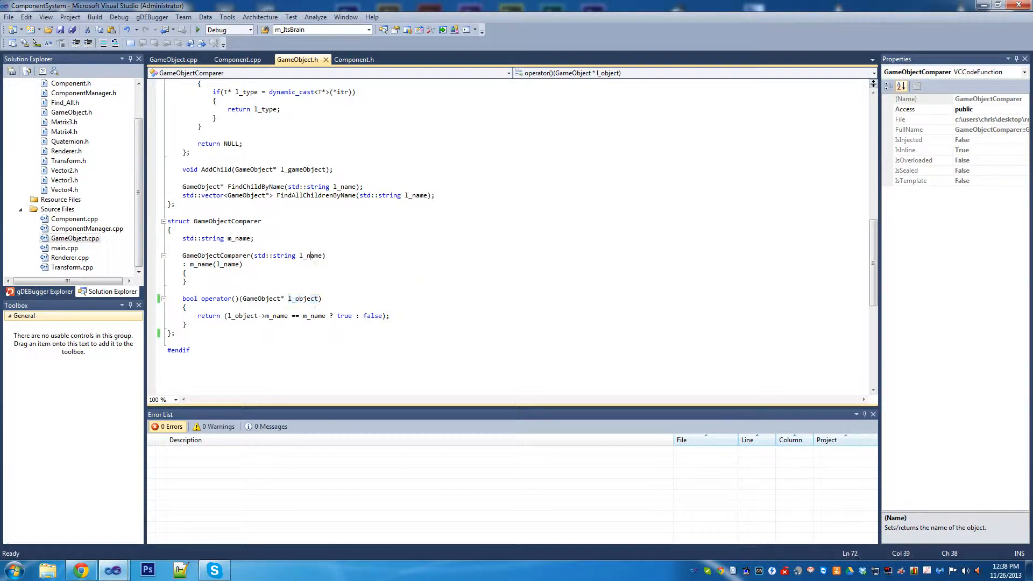
double_click(217, 256)
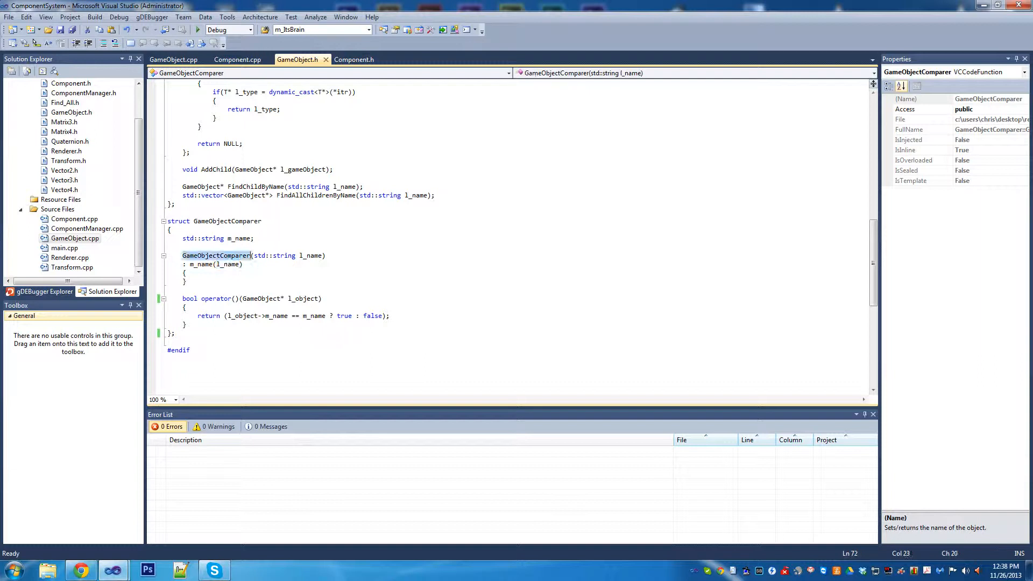
double_click(312, 256)
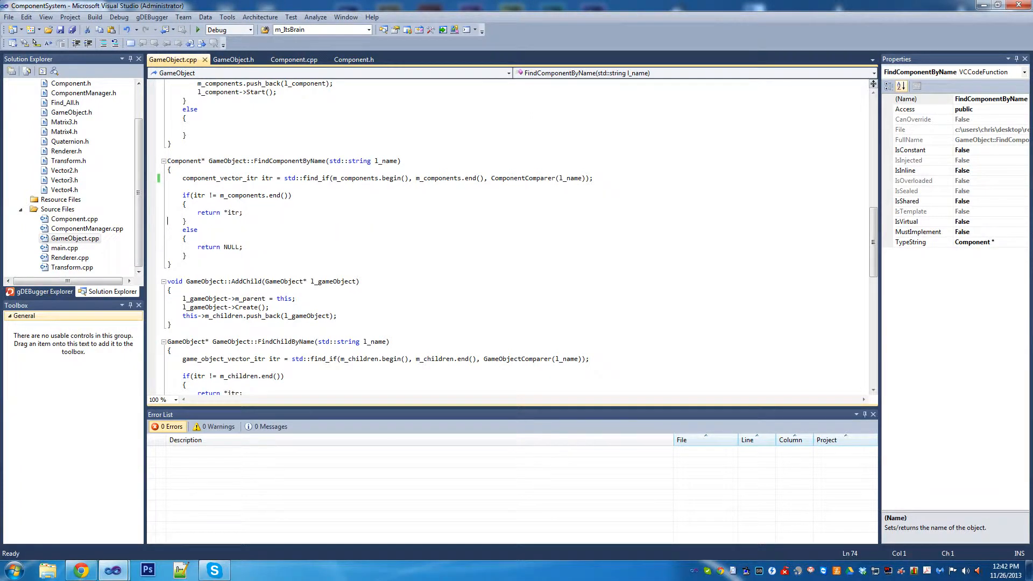
scroll(down, 3)
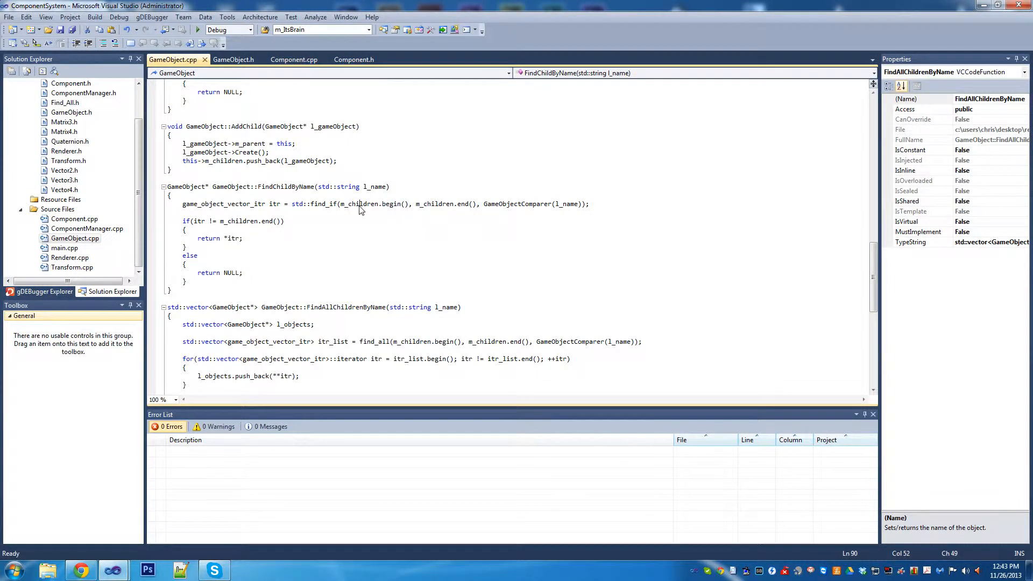
double_click(434, 203)
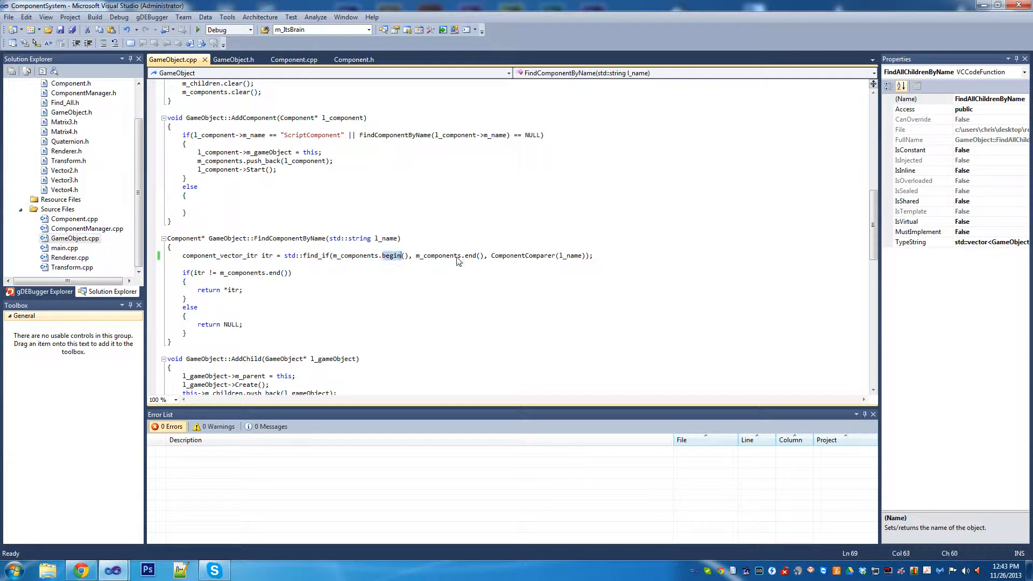
- Remove FindComponentByName from GameObject.cpp, save, and bring up ComponentManager.cpp
double_click(290, 239)
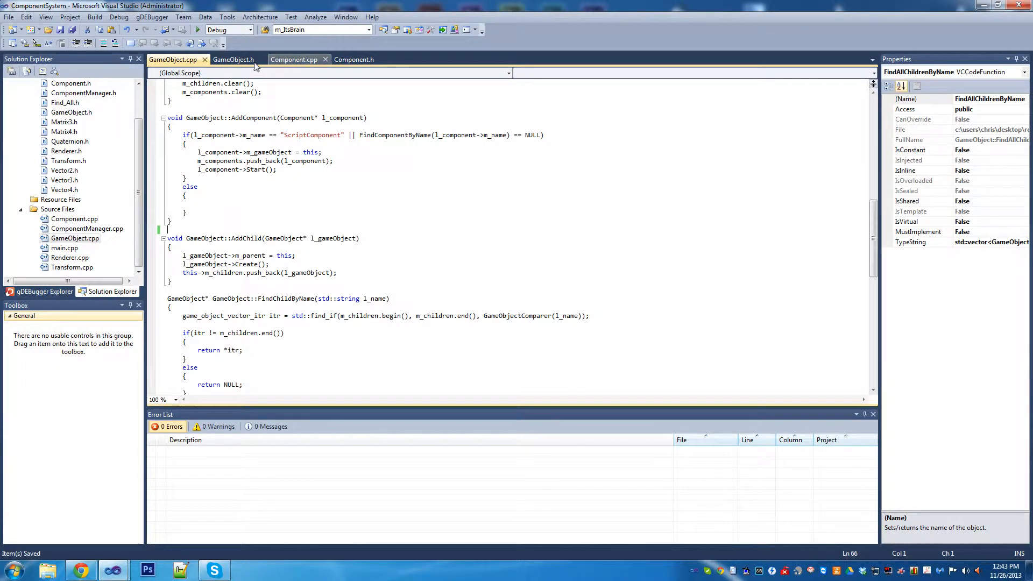
mouse_move(234, 59)
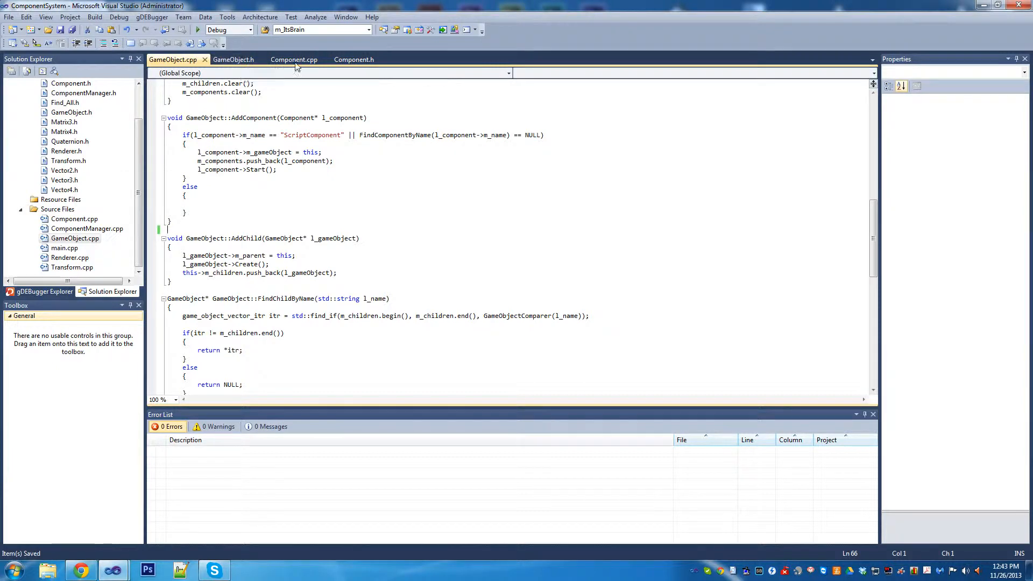
click(234, 59)
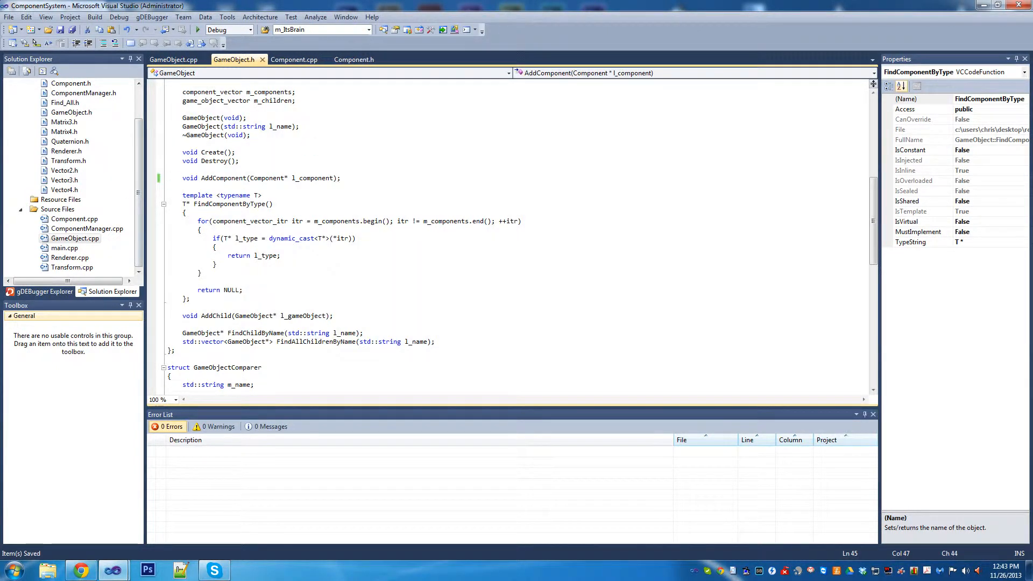
click(295, 59)
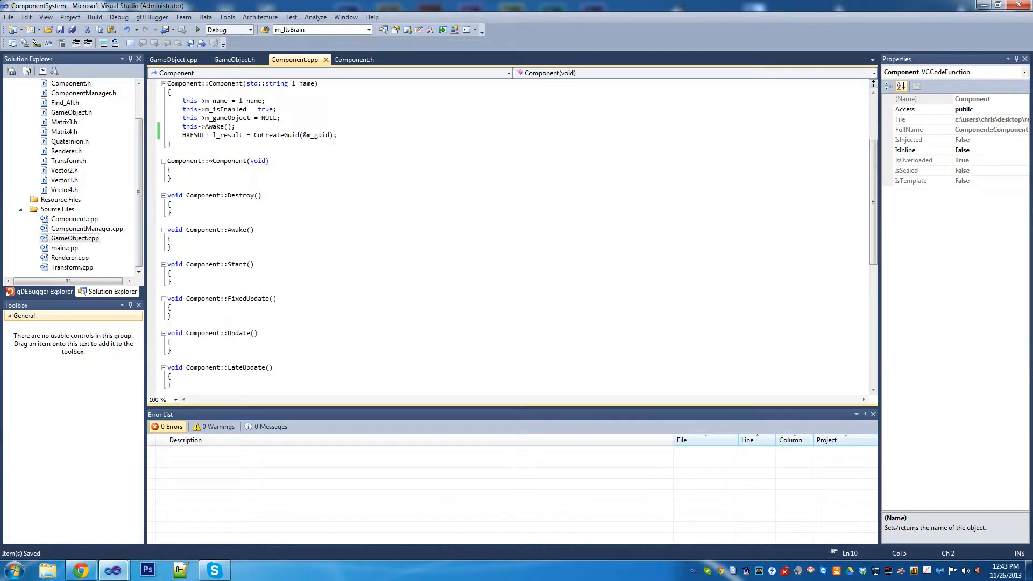
click(354, 60)
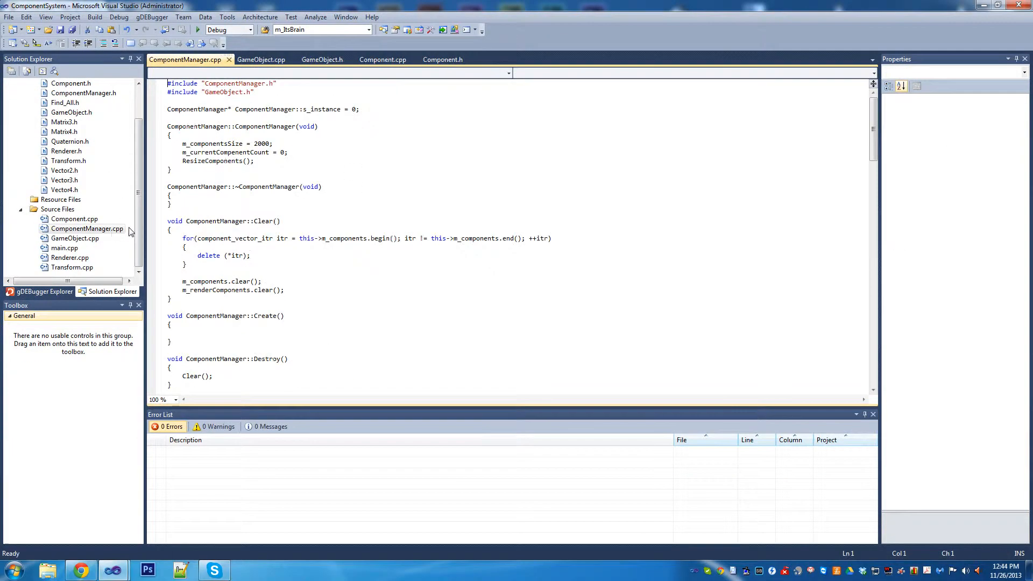
scroll(down, 3)
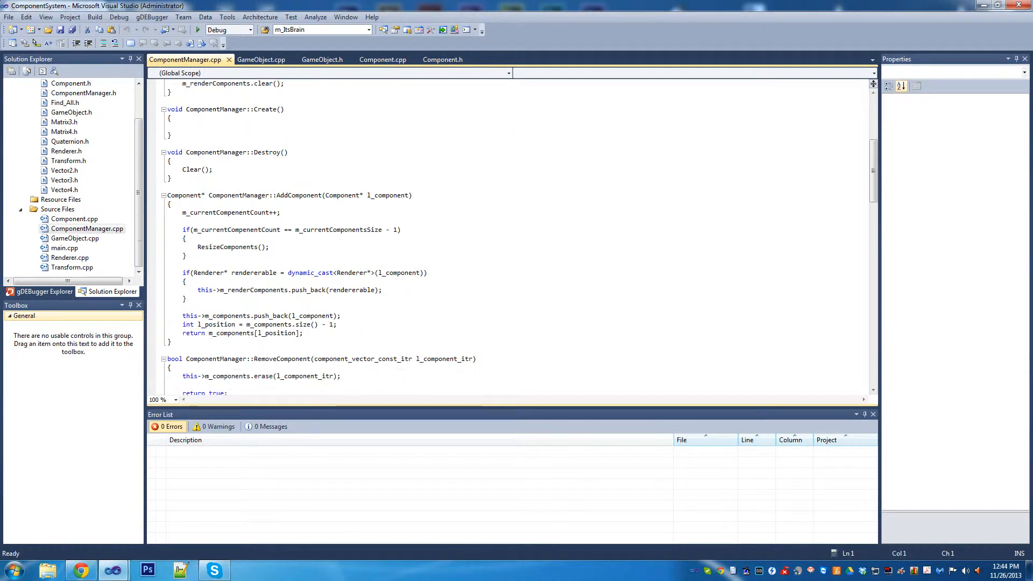
scroll(down, 3)
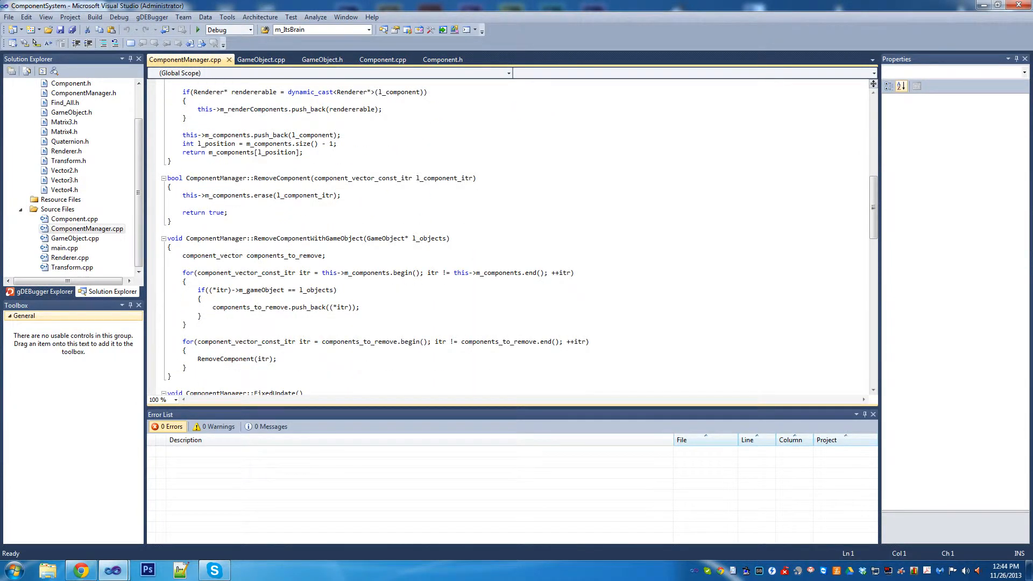
scroll(down, 3)
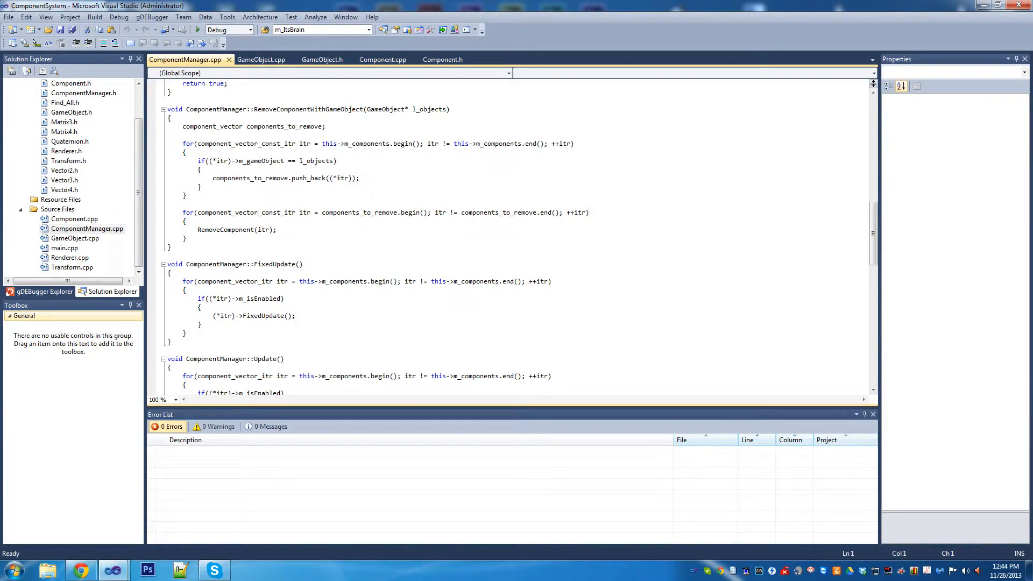
- Change the RemoveComponentWithGameObject comparison to use m_gameObject->m_guid against l_objects->m_guid
click(442, 109)
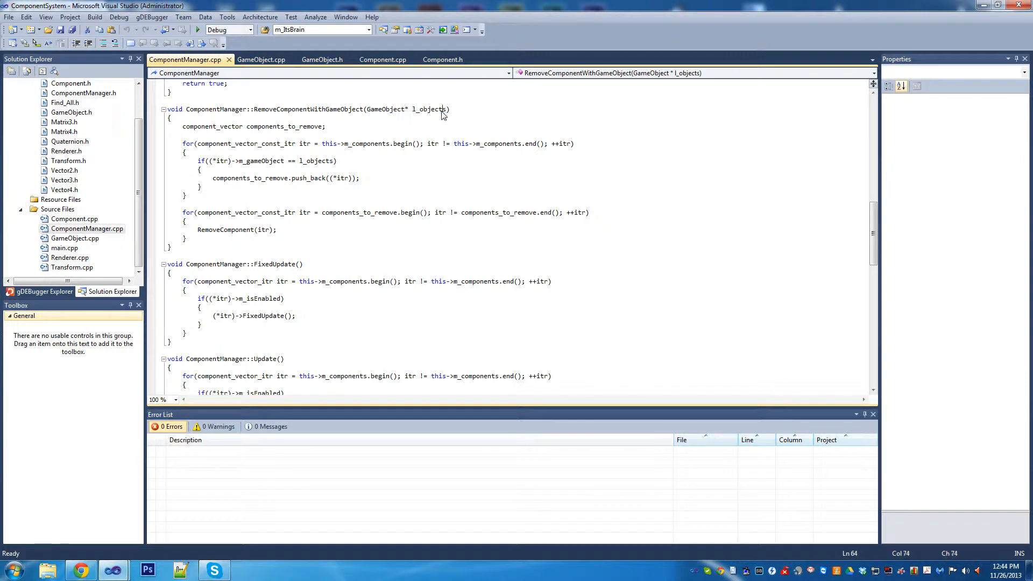
double_click(429, 109)
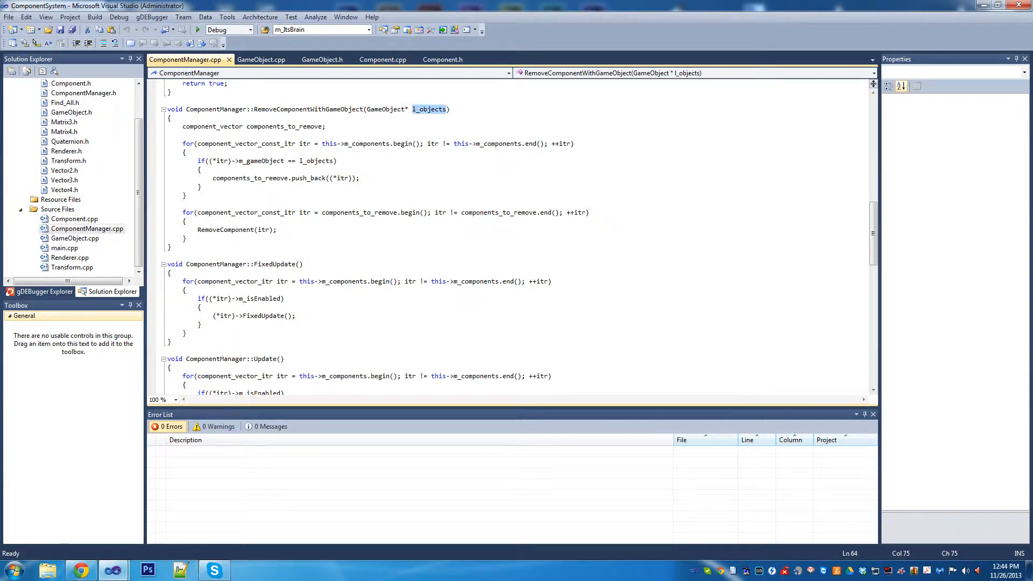
double_click(317, 161)
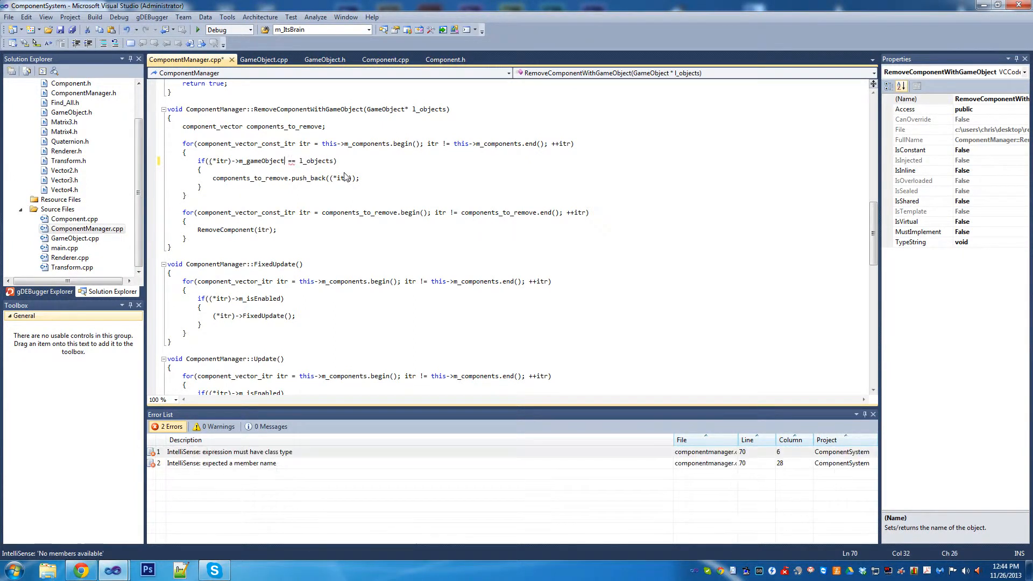
text(->)
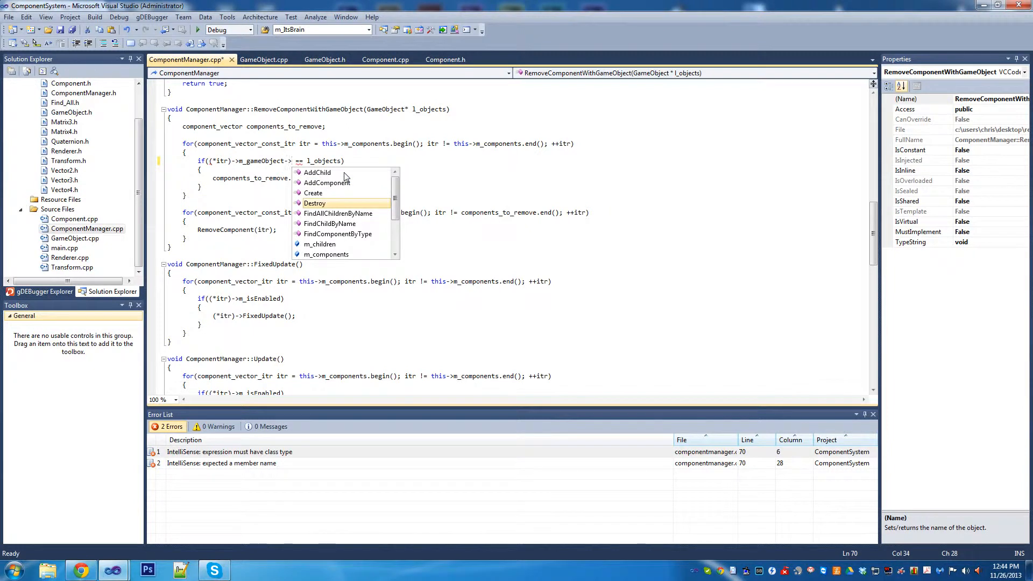
text(m_guid)
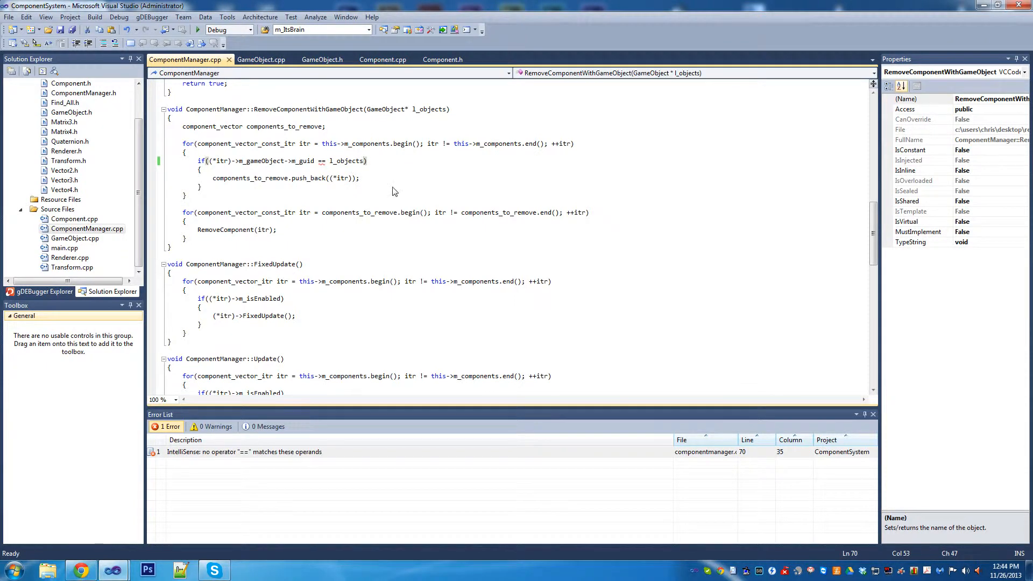
text(->,)
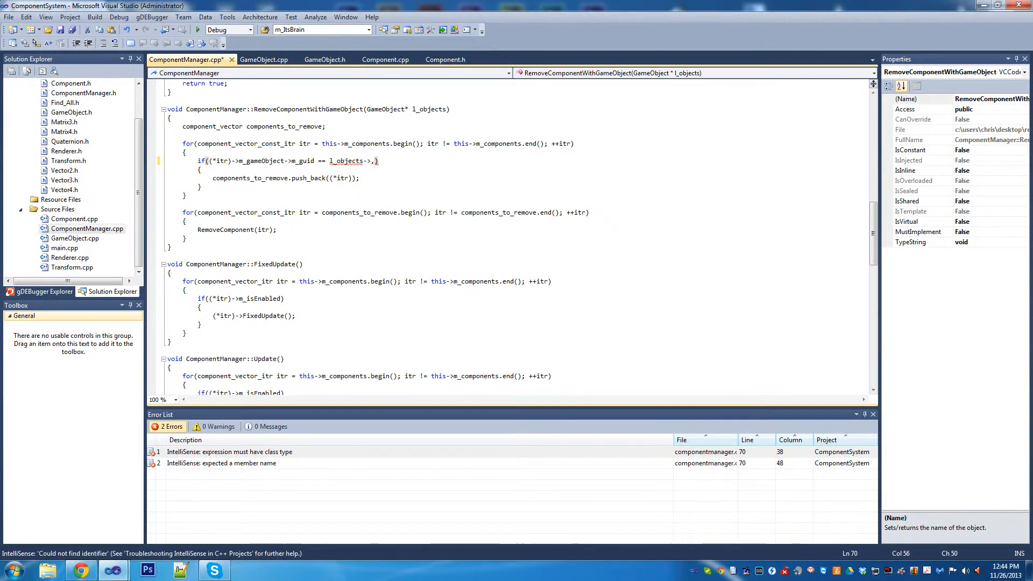
text(m_)
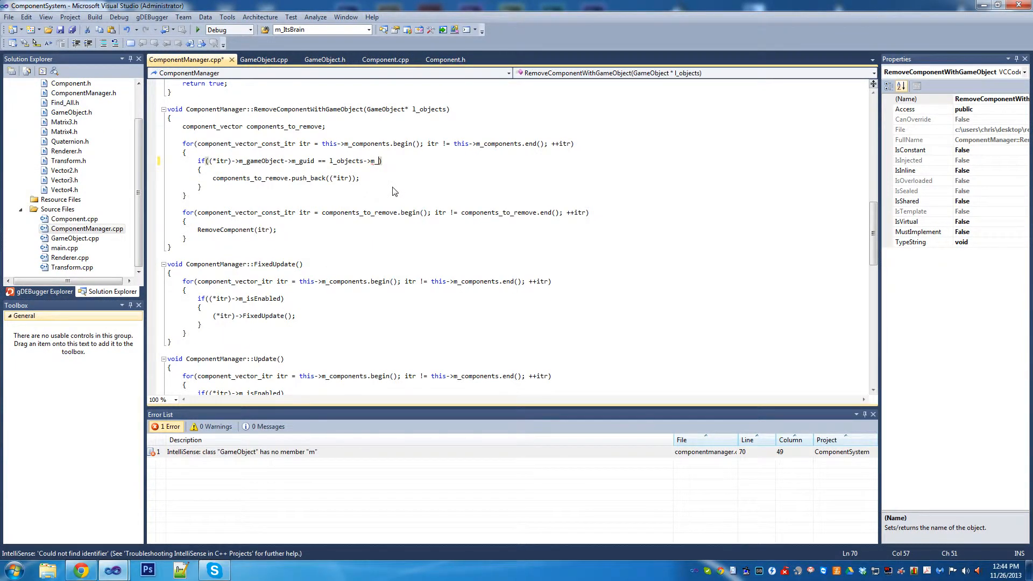
text(guid)
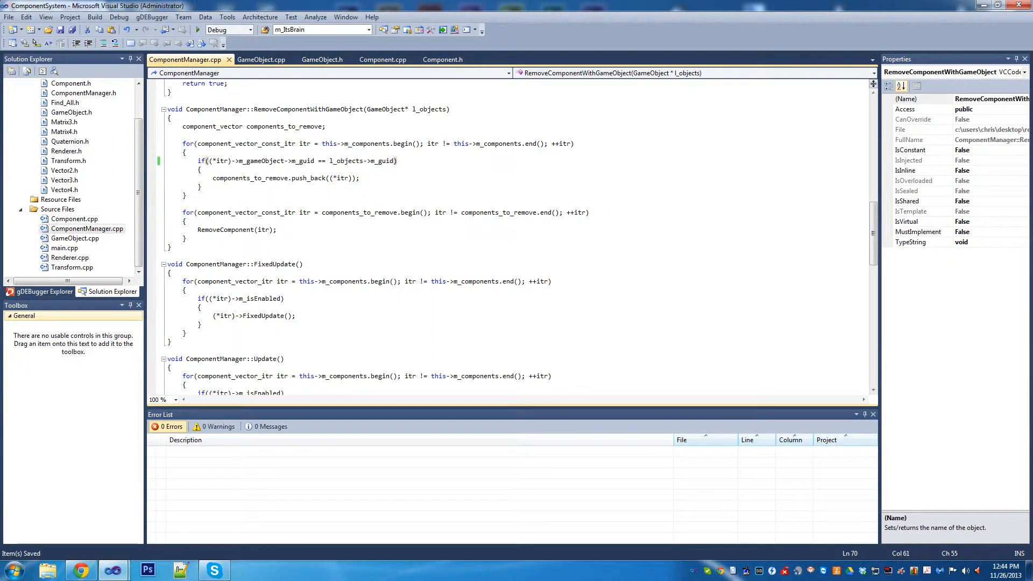
double_click(383, 160)
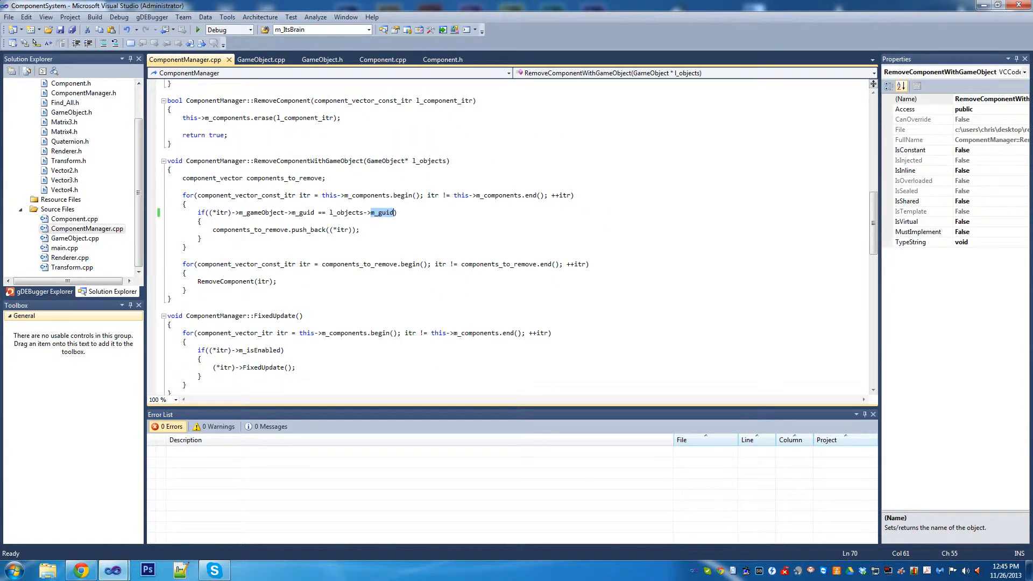
mouse_move(95, 16)
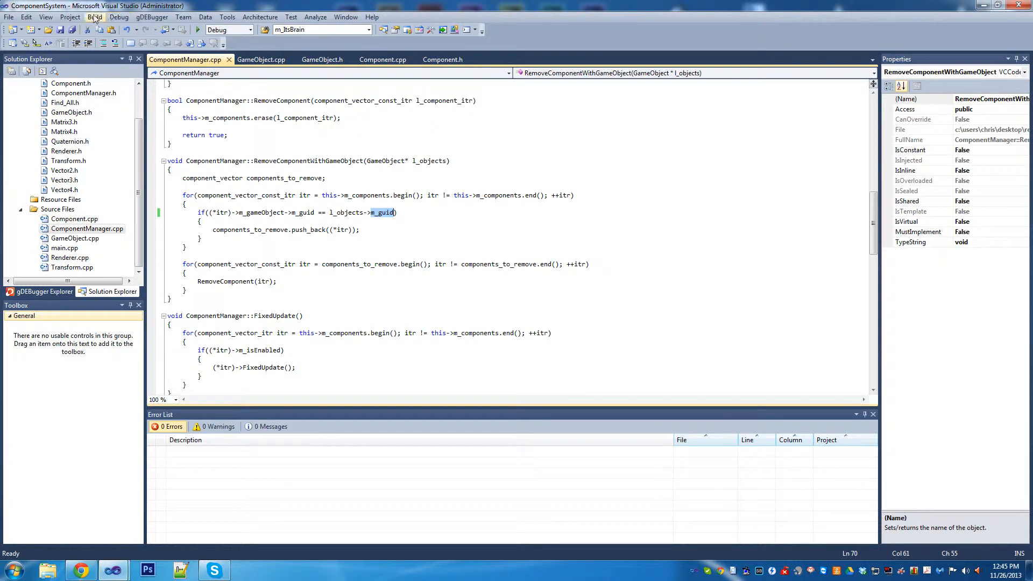
- Build, follow the C3861 error to GameObject.cpp and remove AddComponent's FindComponentByName if/else, keeping its body
click(95, 16)
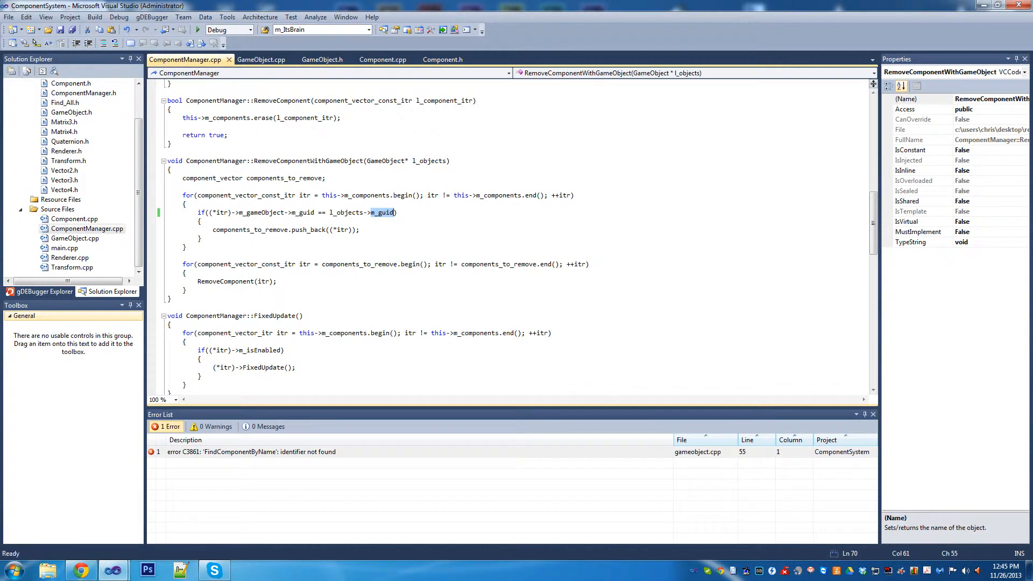
click(261, 59)
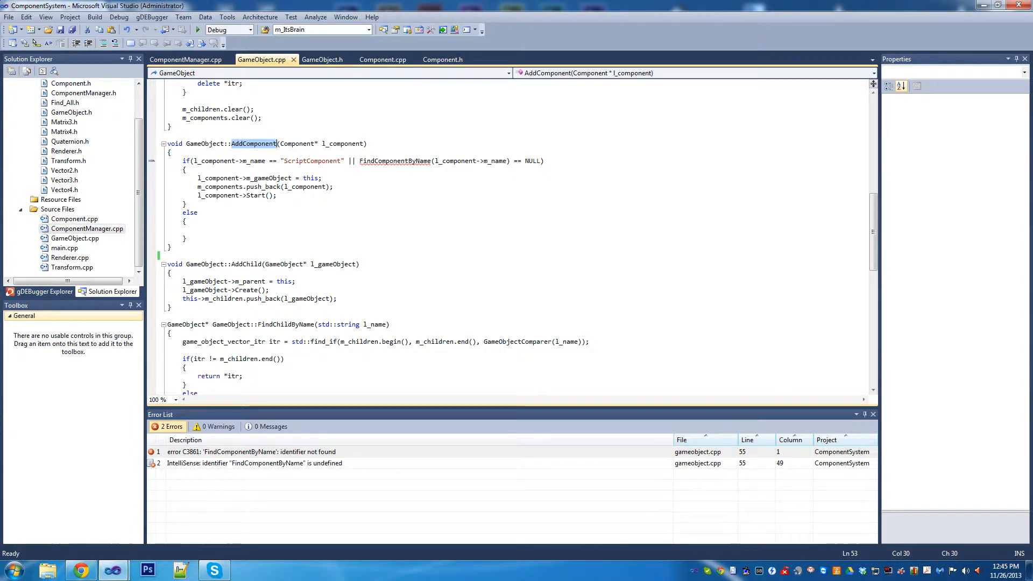
click(264, 161)
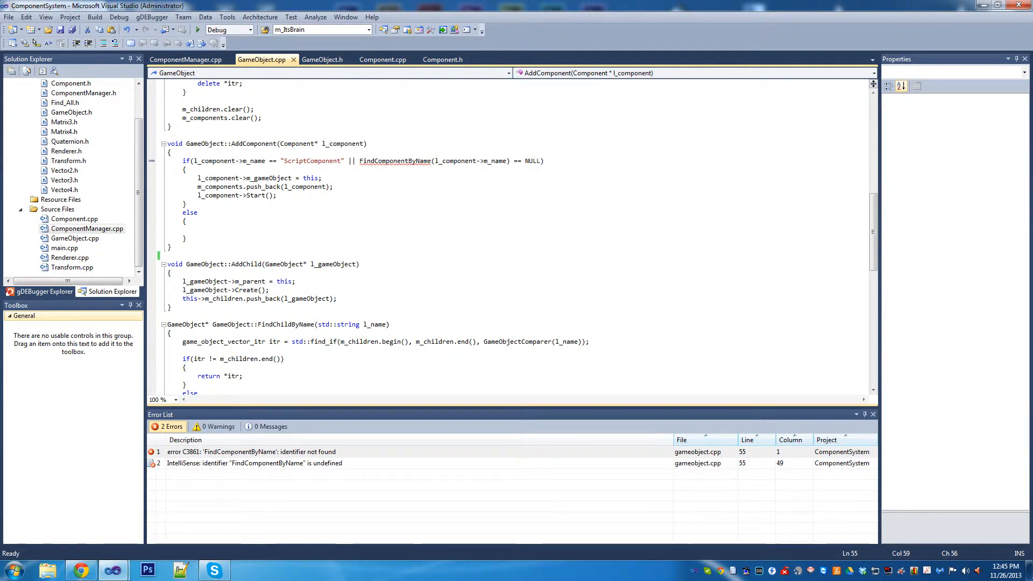
drag(187, 221, 186, 239)
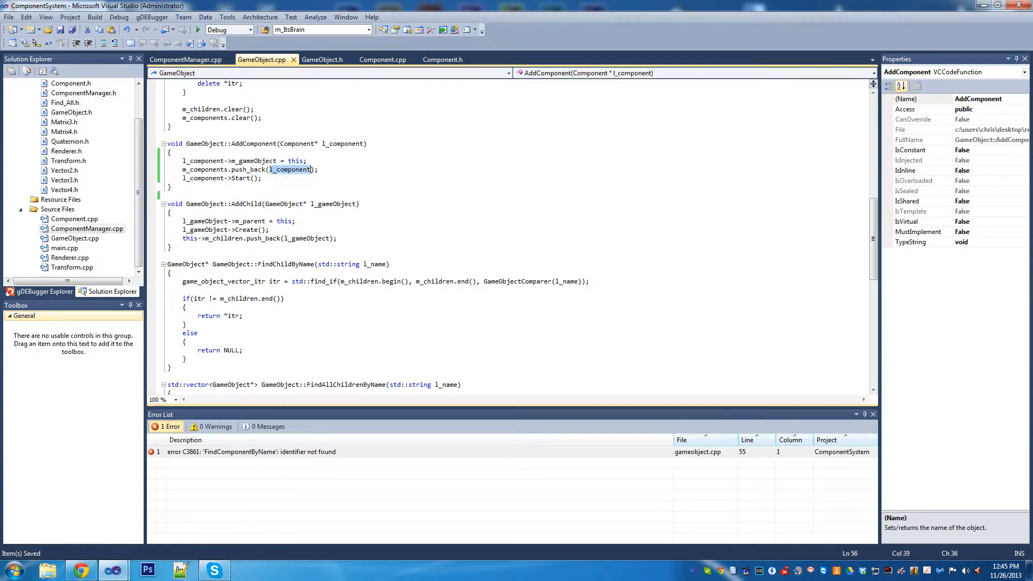
double_click(254, 161)
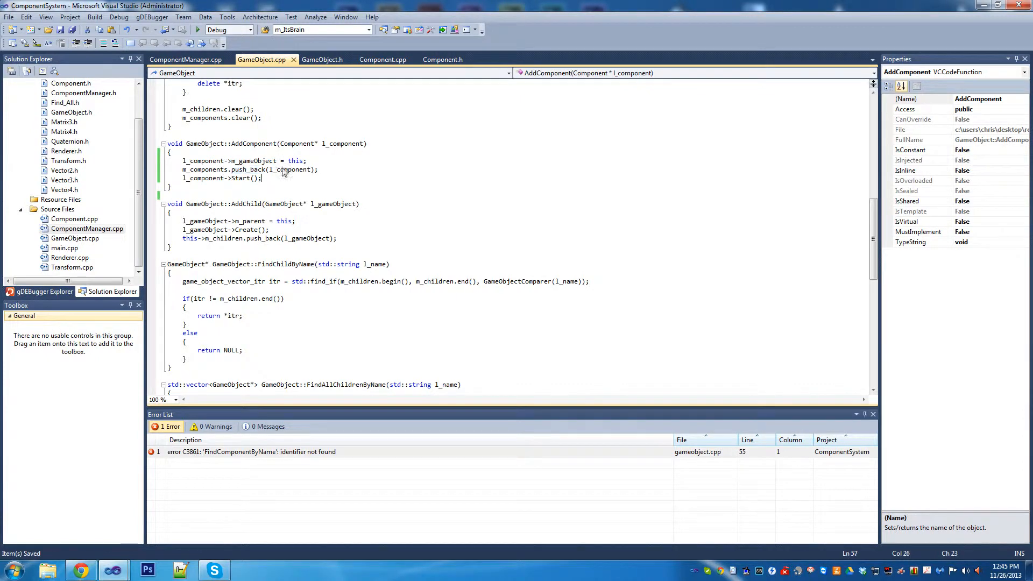
double_click(252, 161)
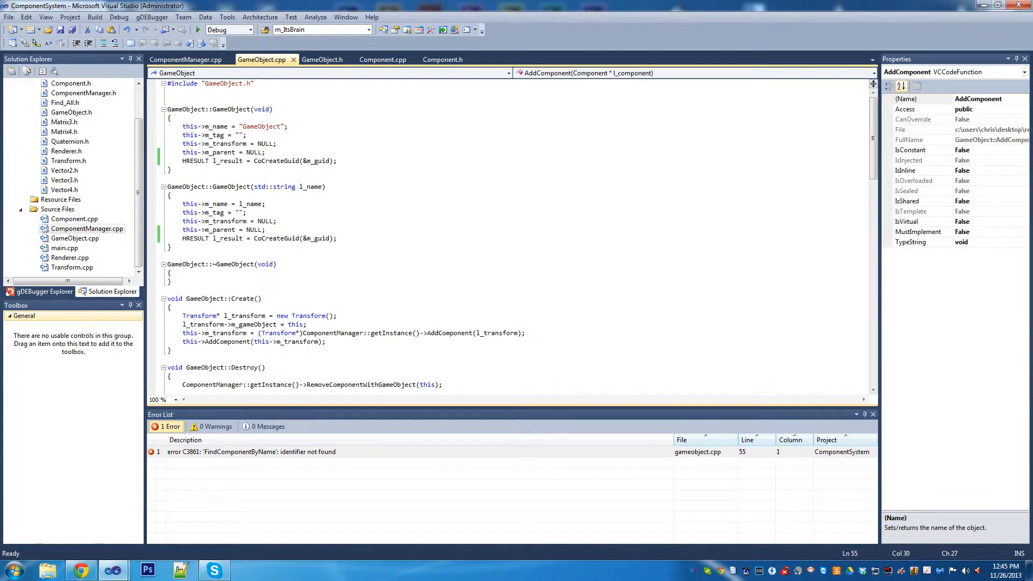
- Show the ComponentManager class declaration in ComponentManager.h
click(170, 59)
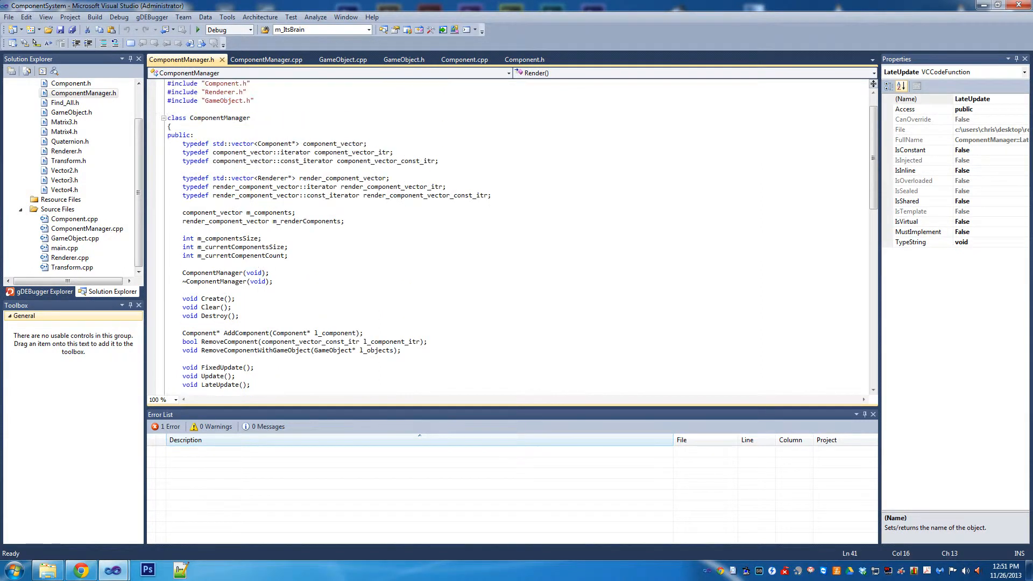
scroll(down, 3)
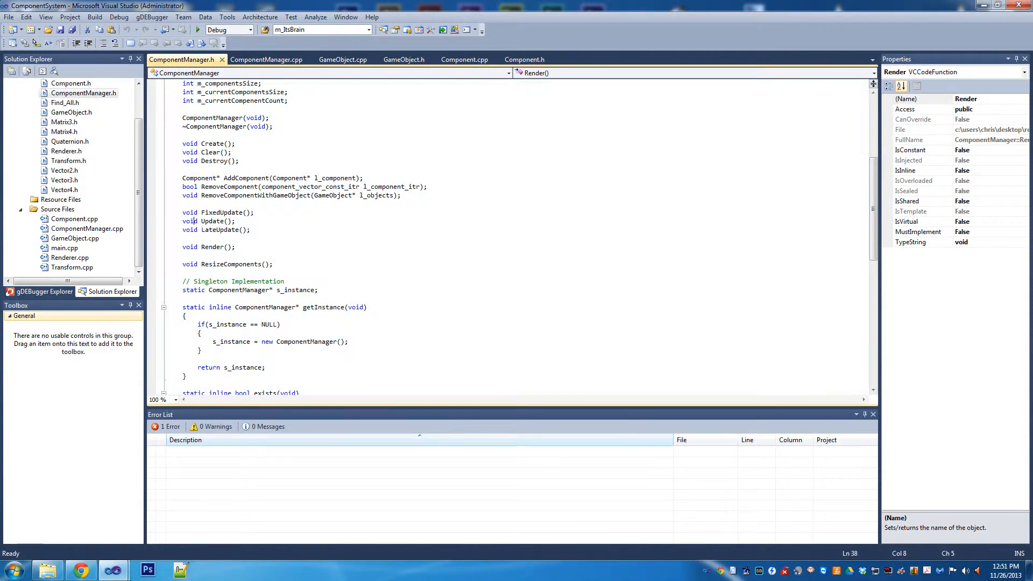
double_click(219, 230)
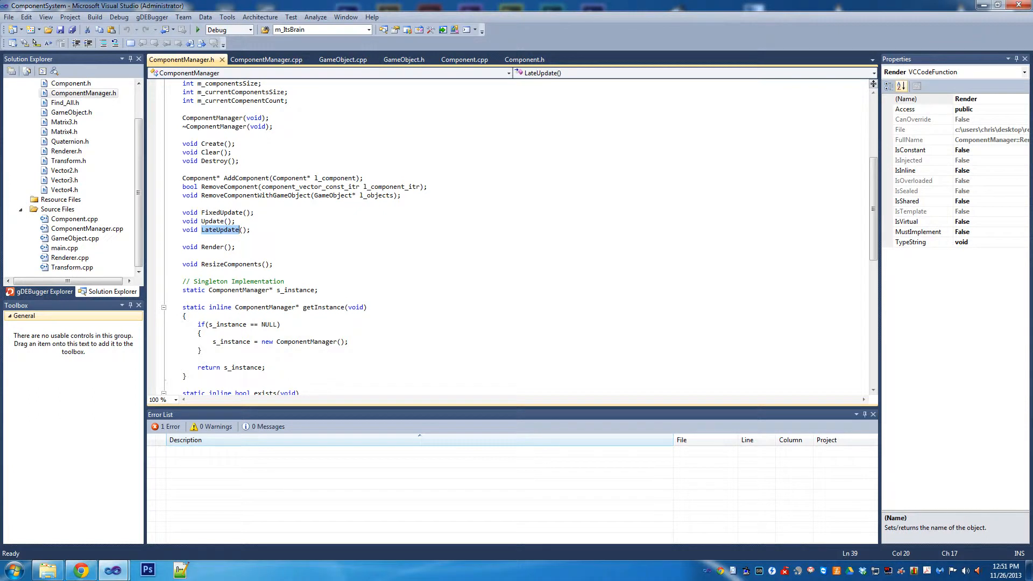
click(222, 212)
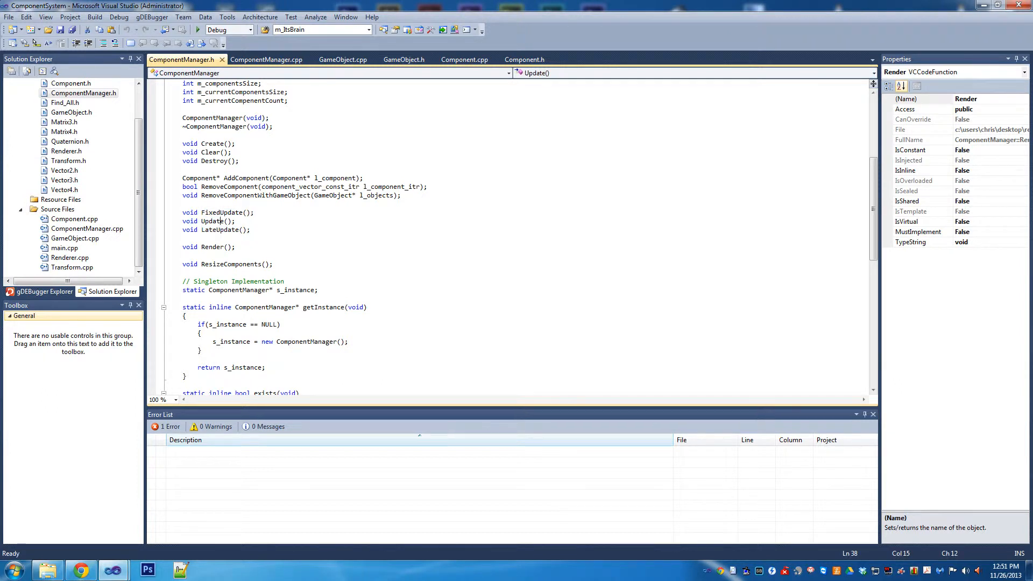
double_click(221, 212)
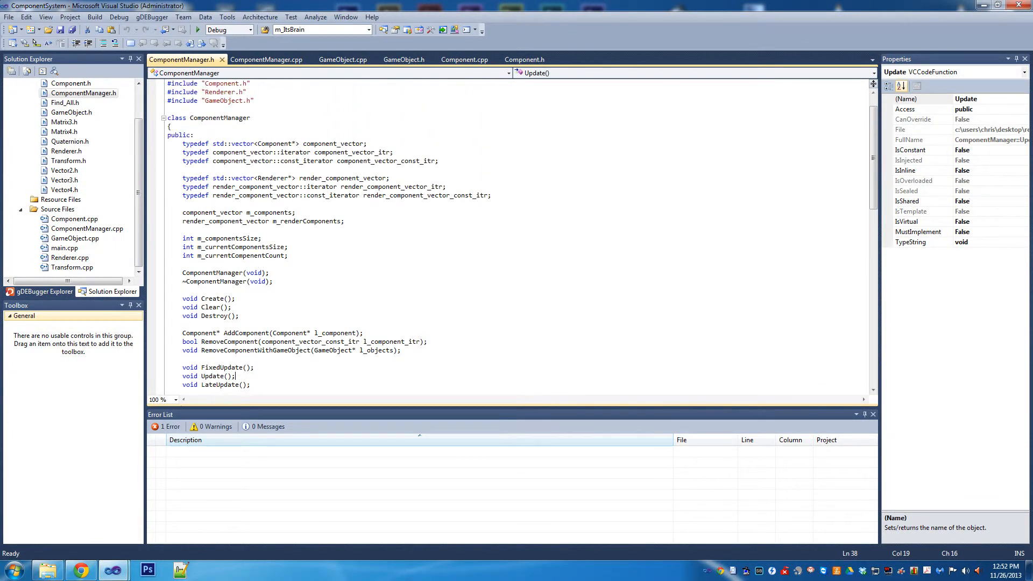
scroll(down, 3)
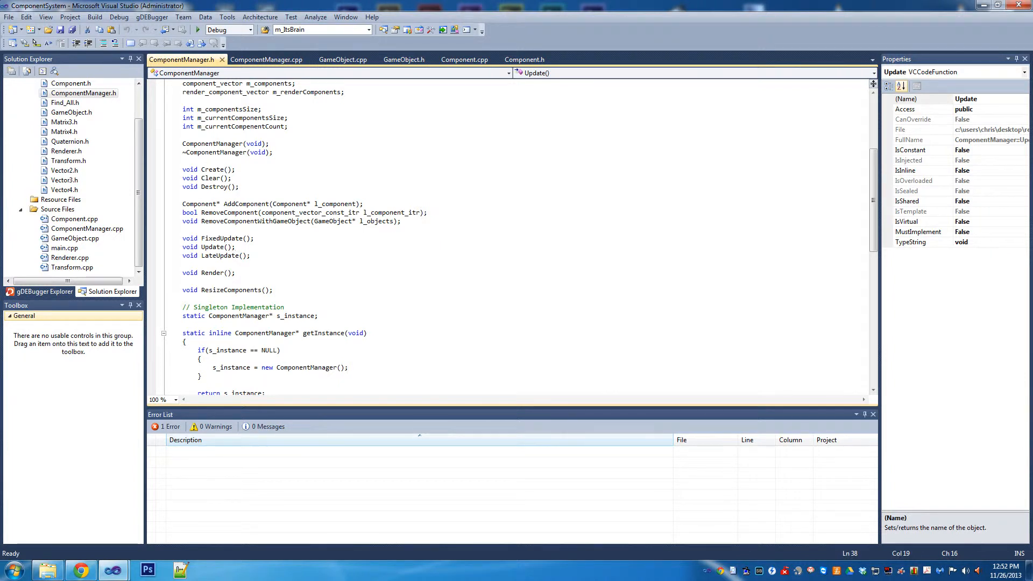
click(236, 246)
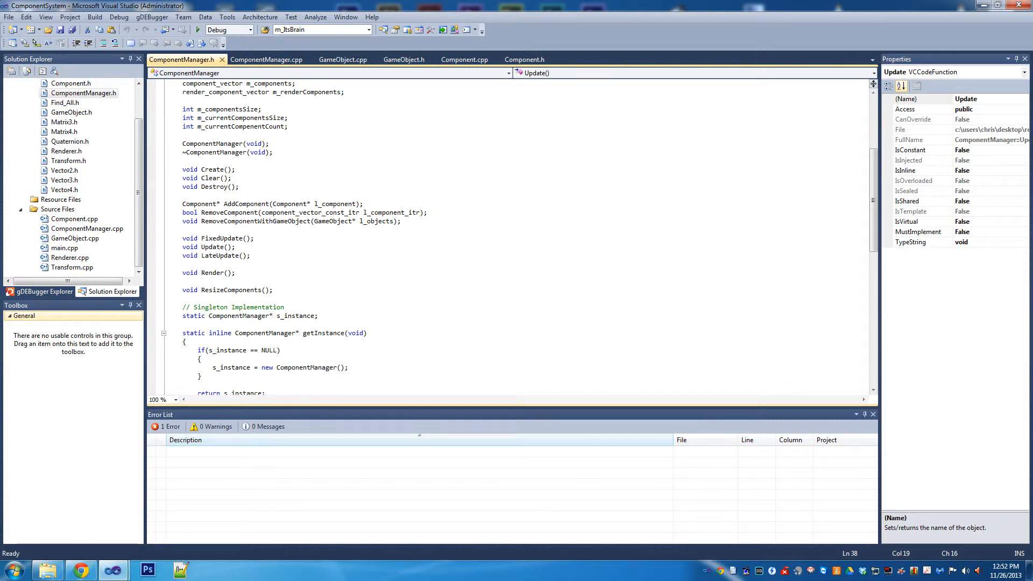
click(237, 246)
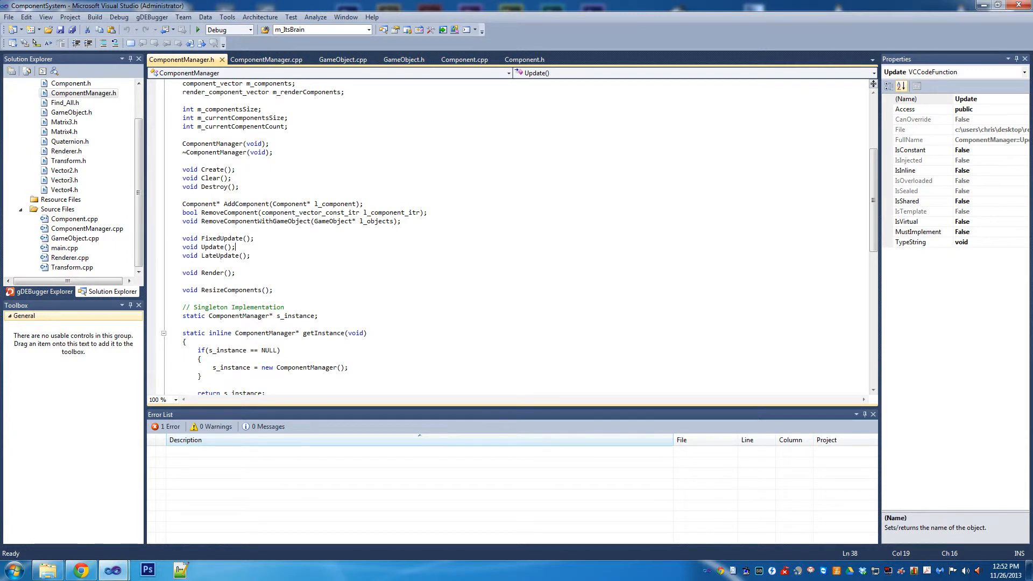
click(251, 256)
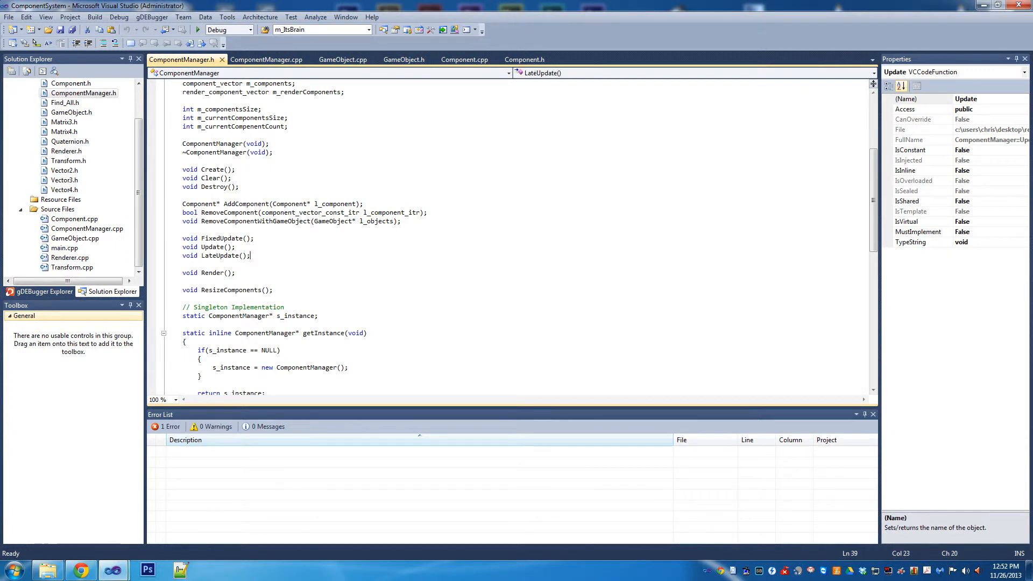
click(236, 246)
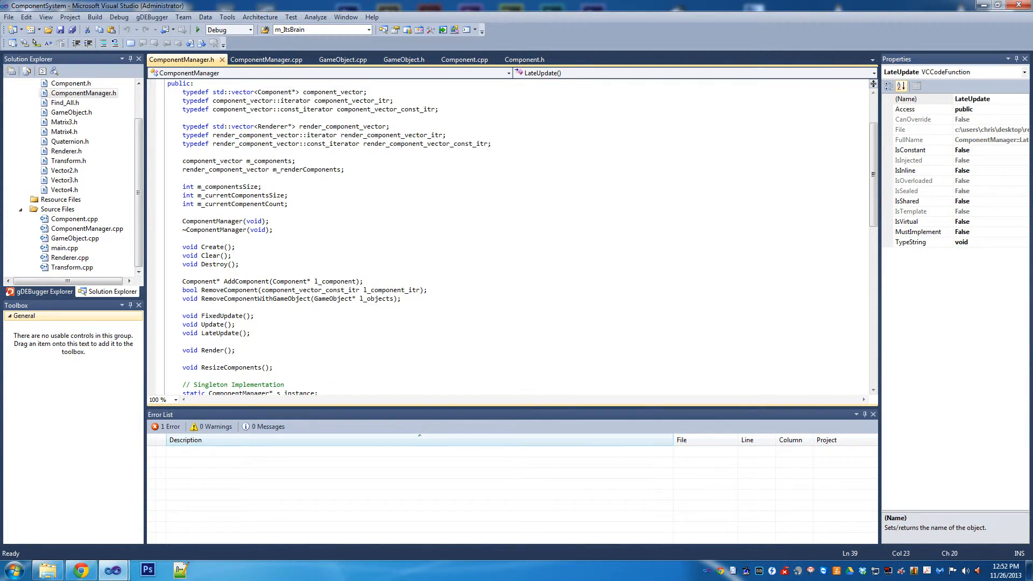
scroll(down, 3)
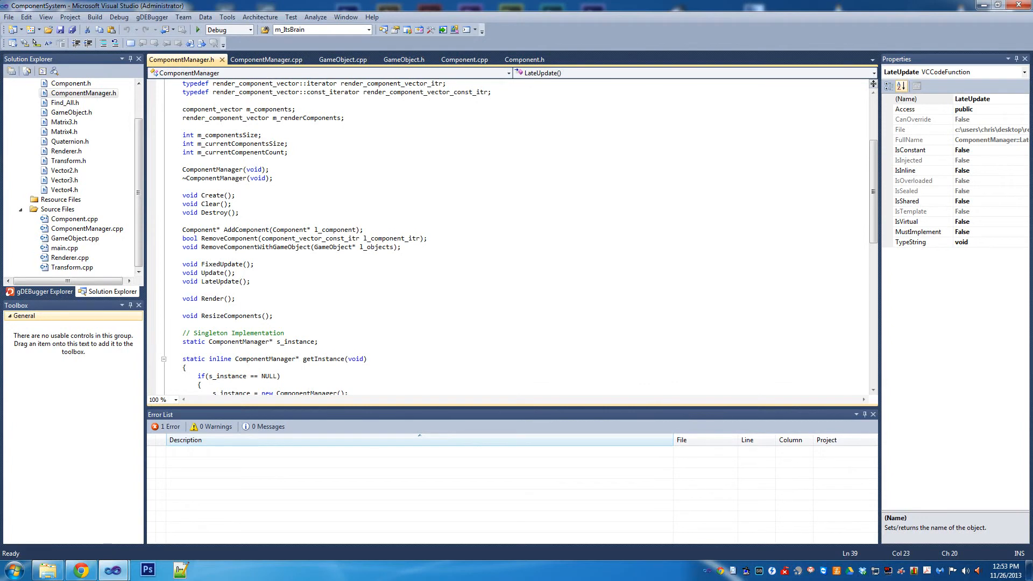
click(251, 281)
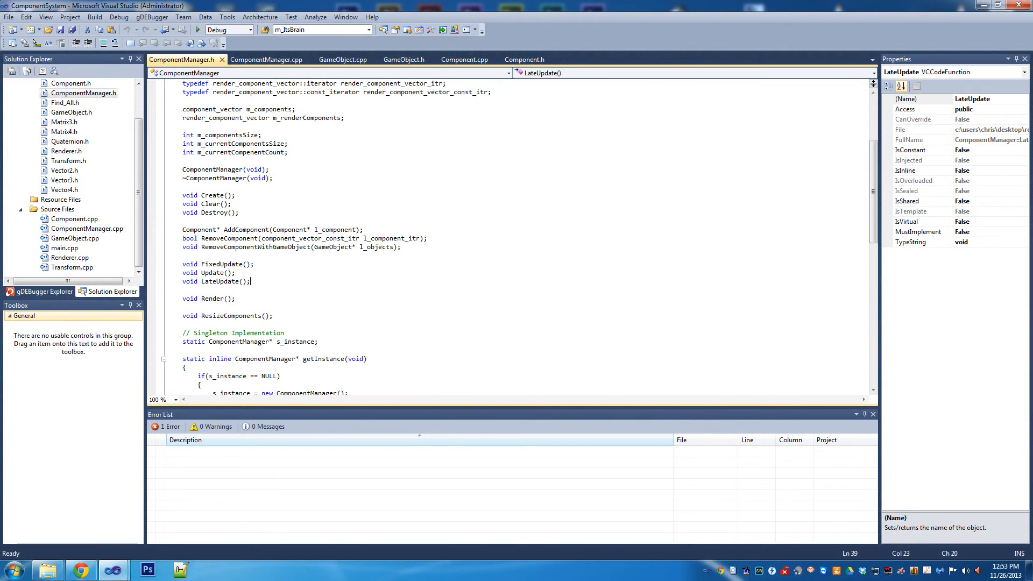